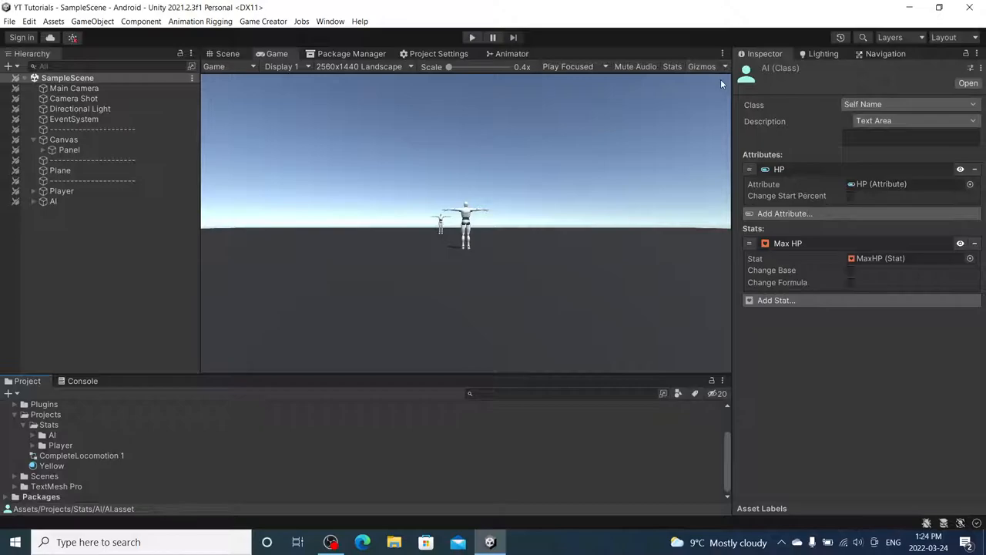
pyautogui.moveTo(586, 176)
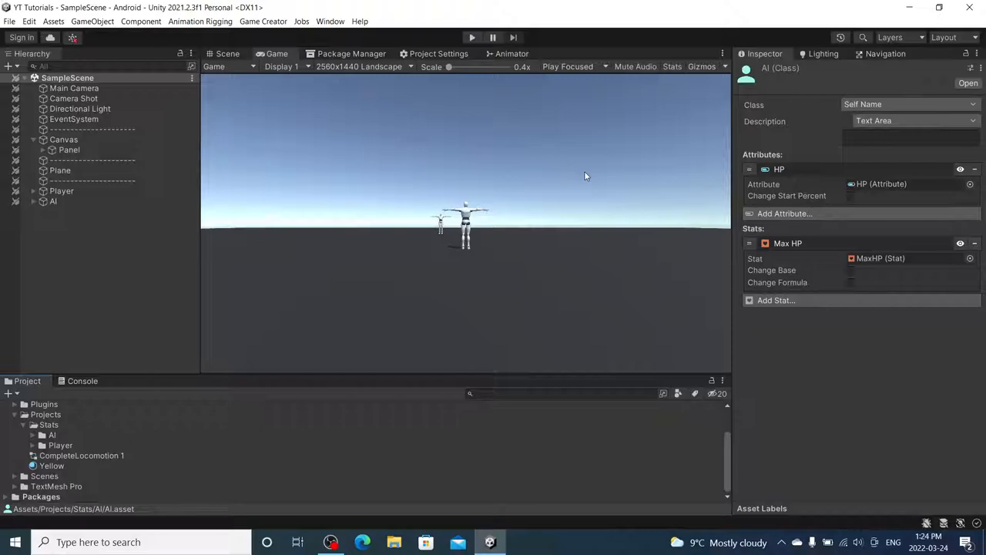
pyautogui.moveTo(580, 176)
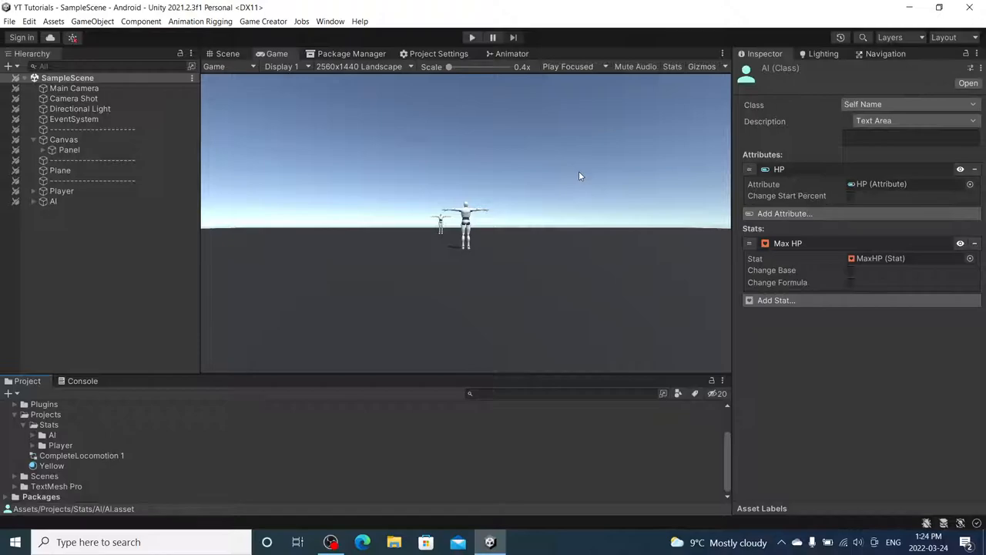
pyautogui.moveTo(564, 231)
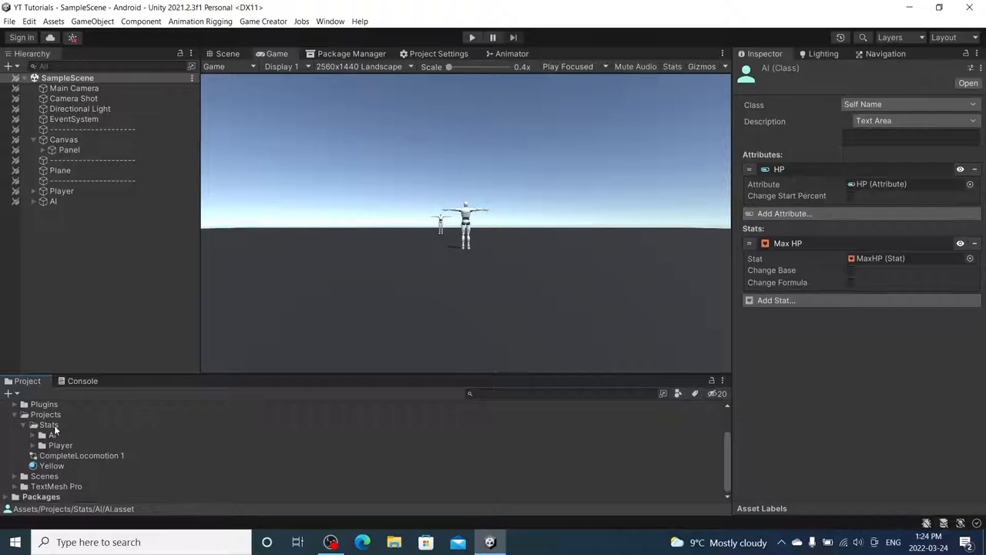
# - Inspect the AI and Player stat classes, then list AI's Mannequin, Canvas and Triggers children
pyautogui.click(50, 435)
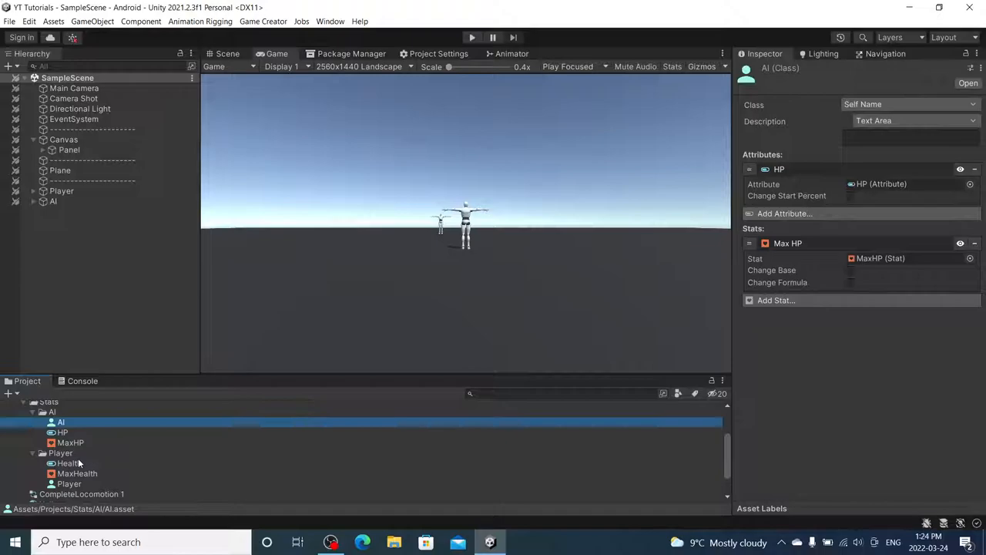
pyautogui.click(68, 483)
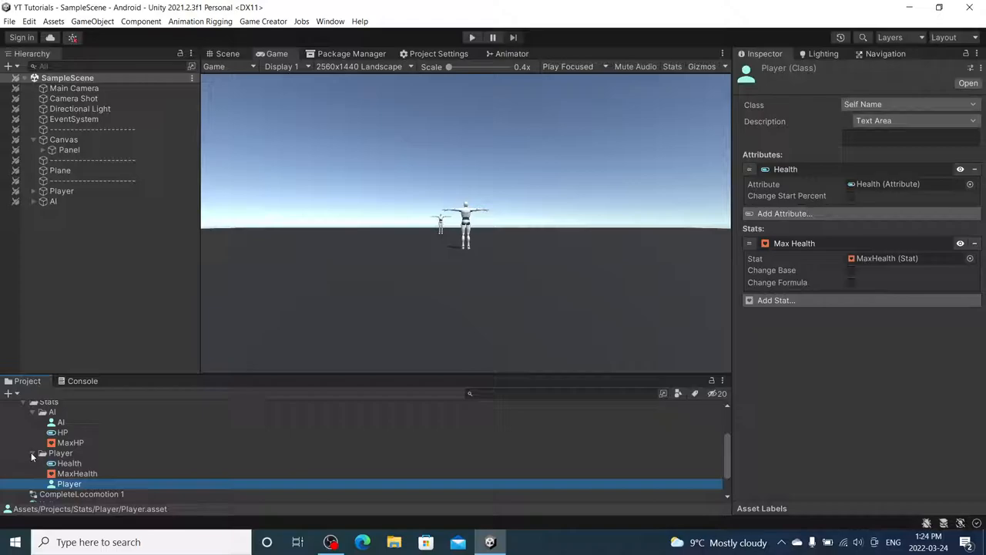
pyautogui.click(34, 201)
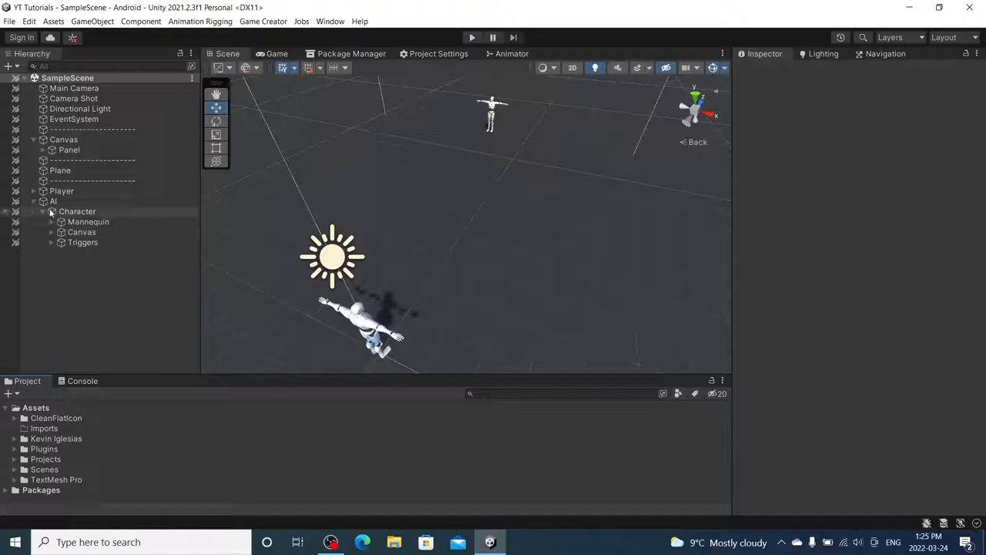
# - Create a child Image BottomPanel under Panel, 500×200 with a dark translucent color
pyautogui.click(70, 149)
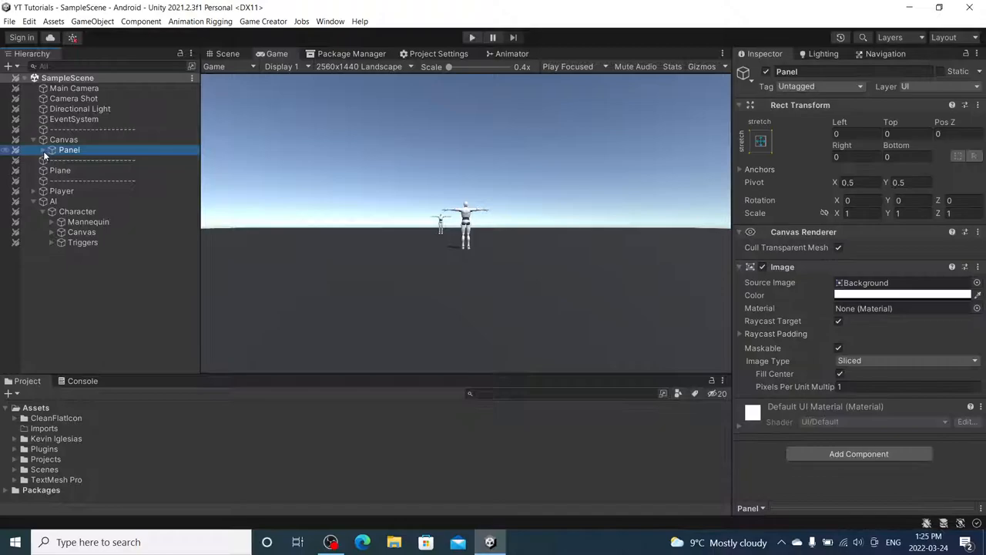
pyautogui.rightClick(69, 149)
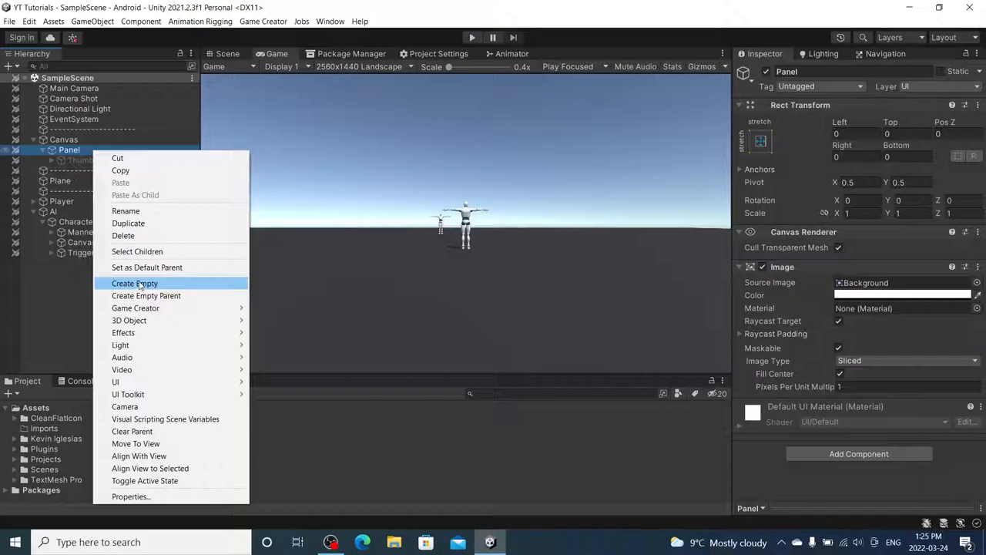
pyautogui.click(135, 284)
pyautogui.write('BottomPanel')
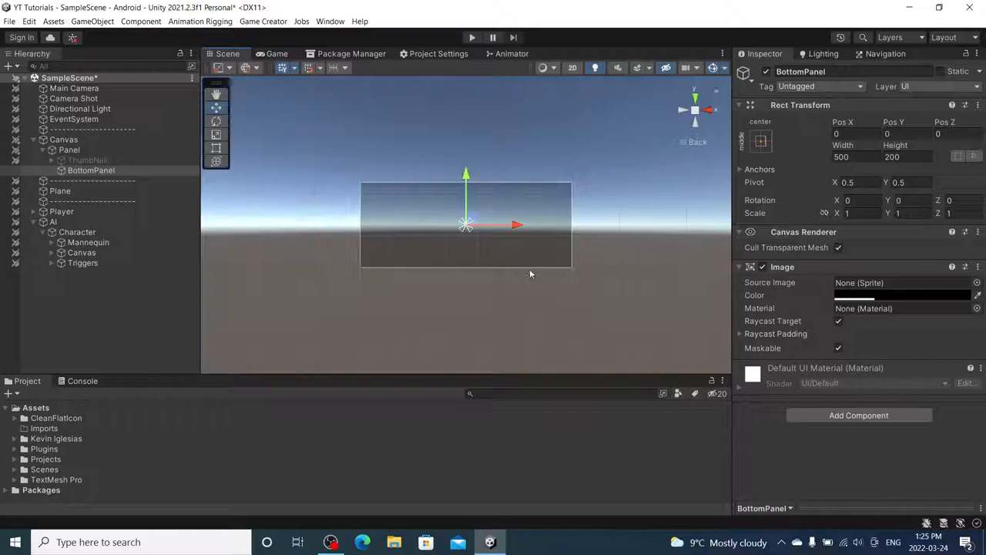
pyautogui.click(275, 54)
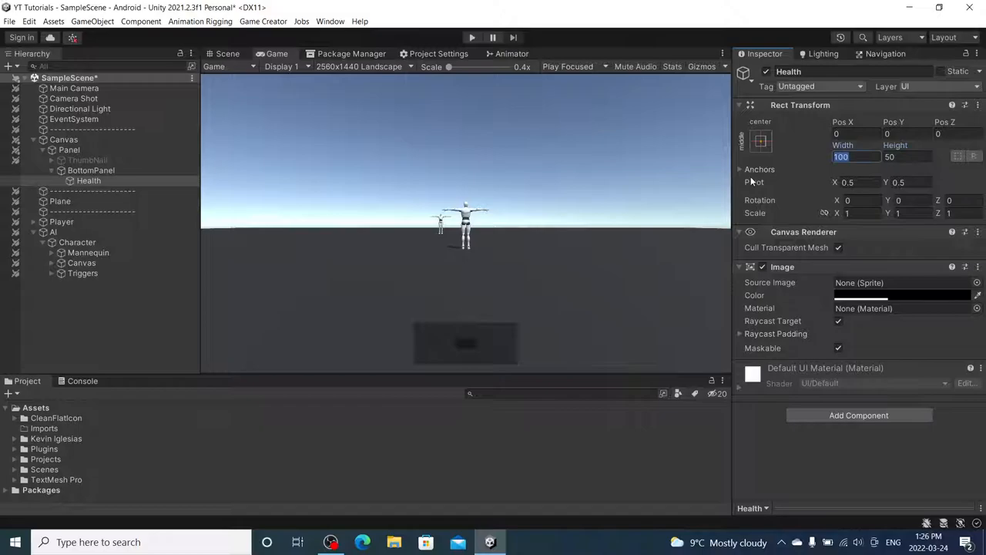
# - Size the Health image to 400 by 50 and duplicate it as Health (1)
pyautogui.write('400')
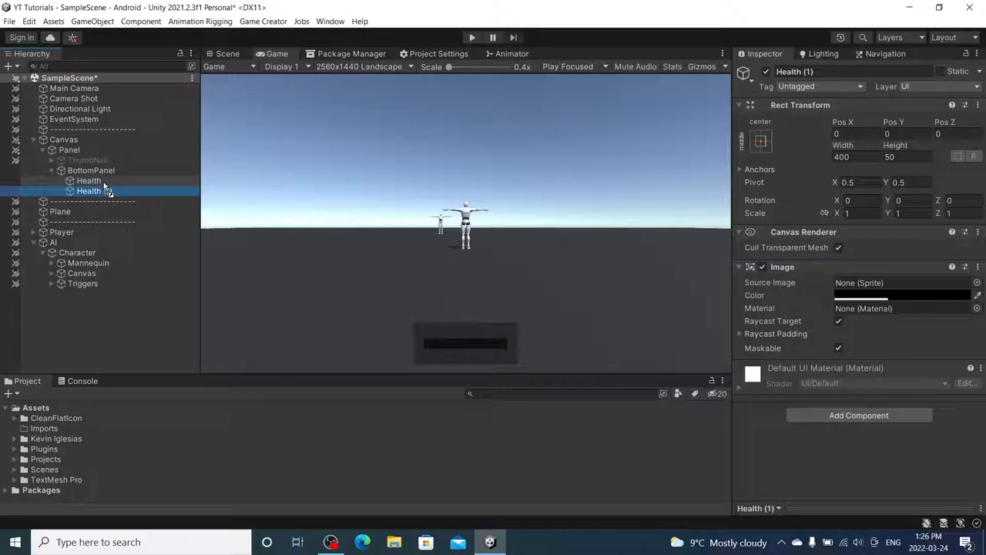
# - Rename Health (1) to Bar inside Health: red, Filled, Horizontal, with Fill Amount adjusted
pyautogui.doubleClick(88, 190)
pyautogui.write('Bar')
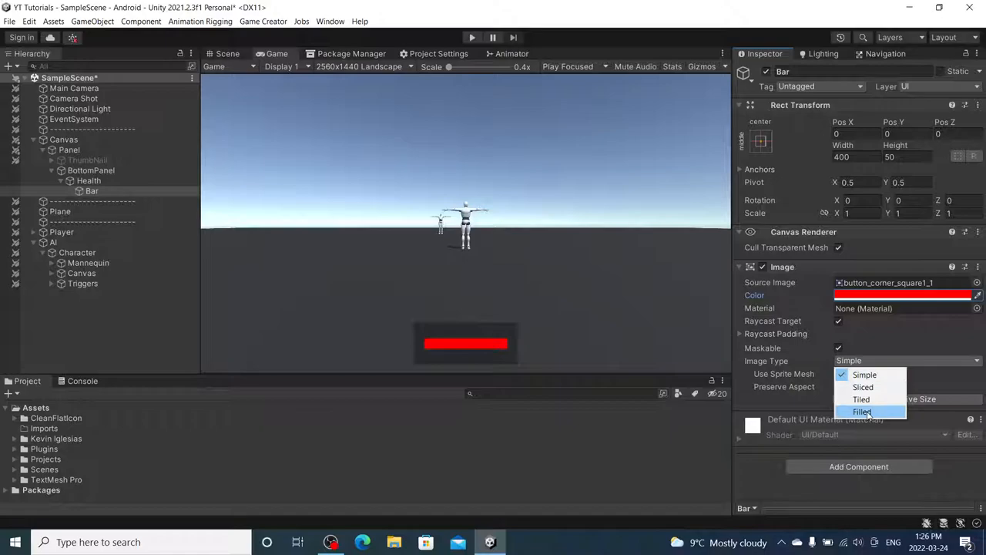
pyautogui.click(862, 412)
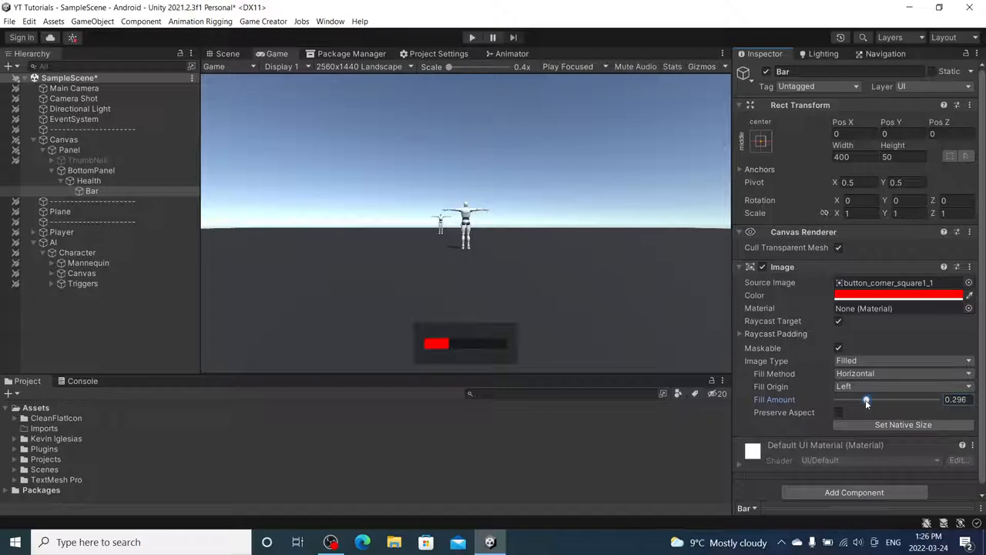
pyautogui.click(88, 180)
pyautogui.write('PlayerDamage15')
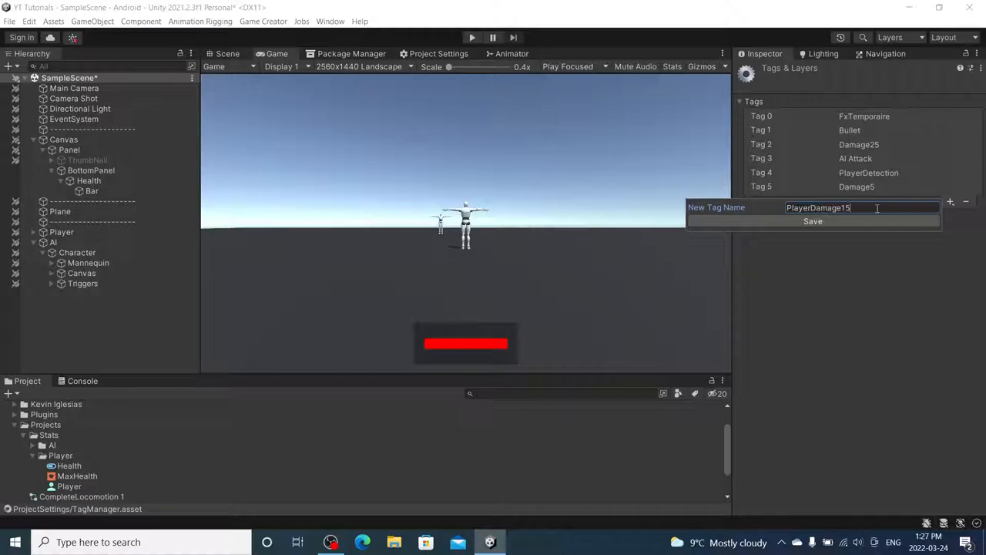
# - Save the PlayerDamage15 tag and select the Player object
pyautogui.click(813, 221)
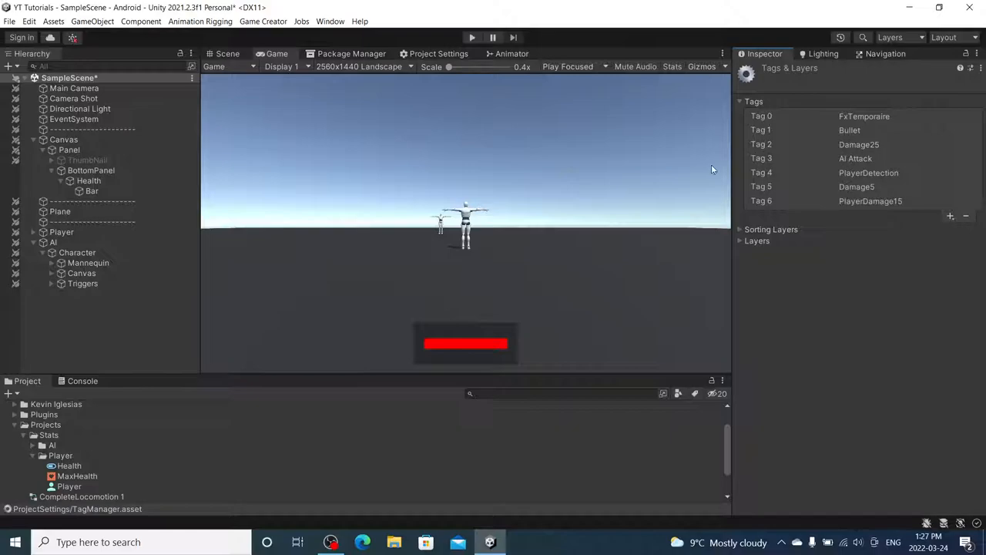
pyautogui.click(61, 232)
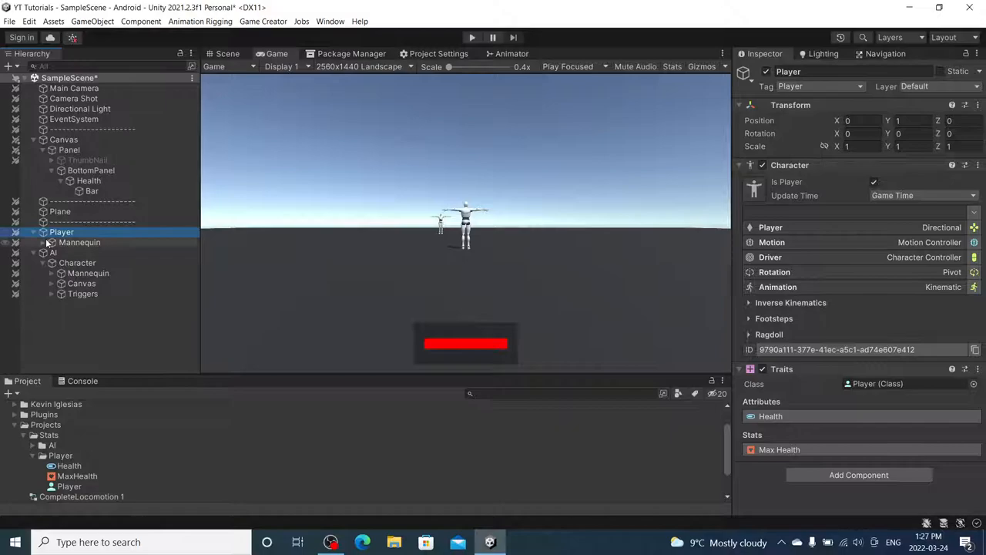
# - Set Player's HealthDMG trigger to the Damage5 tag and create an empty Death object
pyautogui.click(72, 252)
pyautogui.write('HealthDMG')
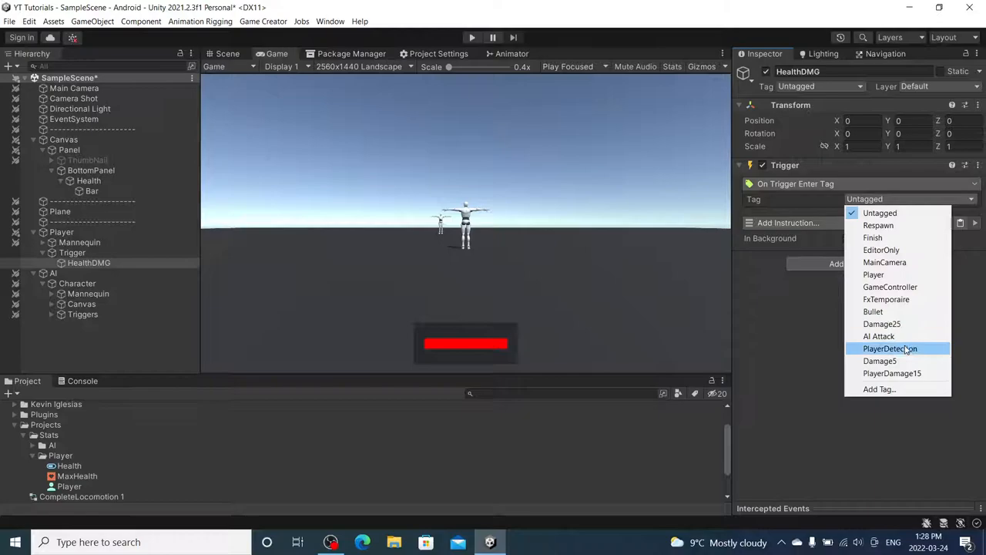
pyautogui.click(882, 361)
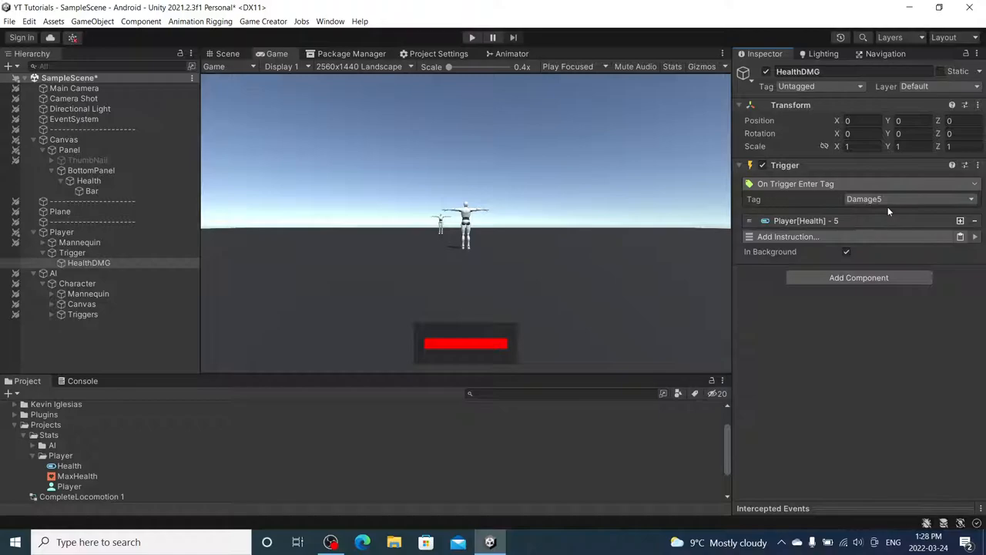
pyautogui.click(859, 277)
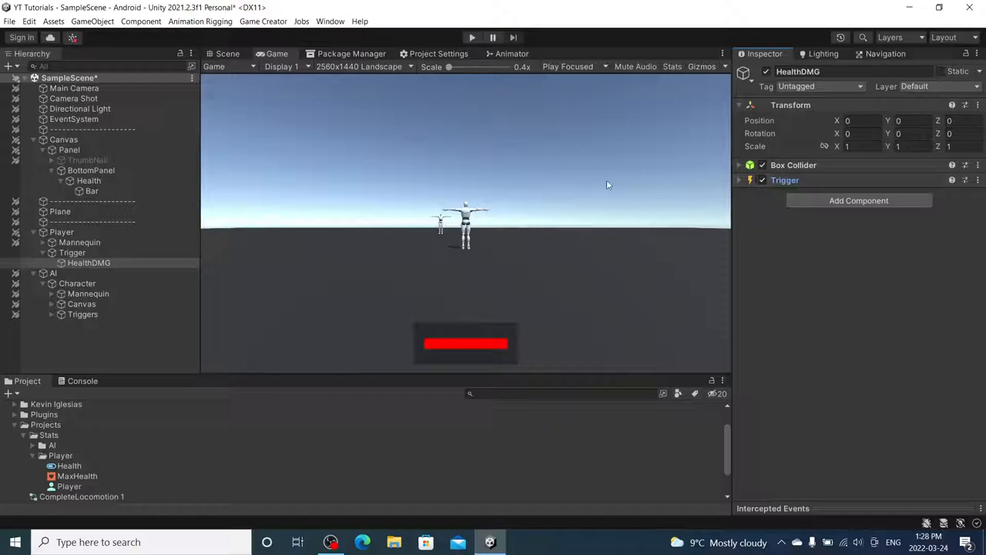
pyautogui.click(62, 232)
pyautogui.write('Death')
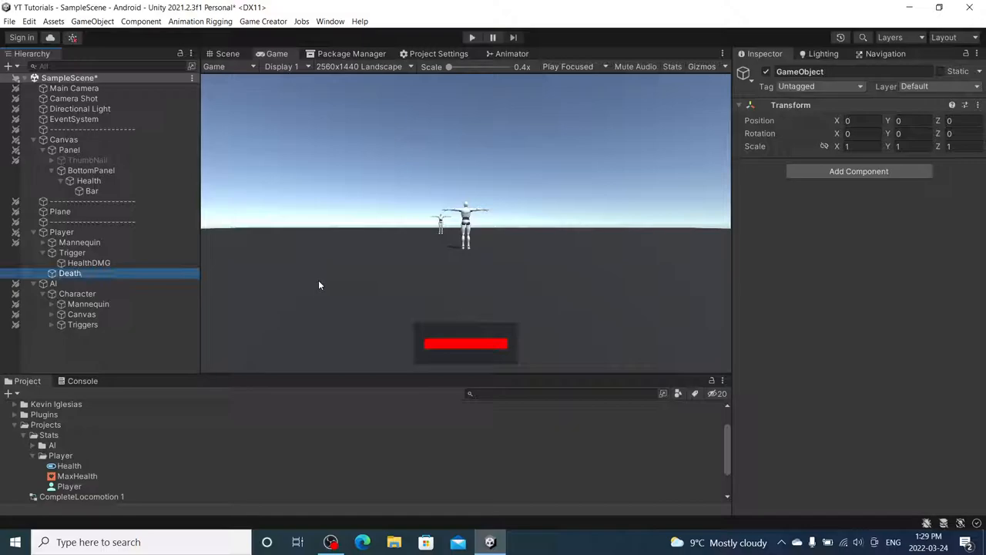
# - Make Death trigger on Player Health change, running conditions If Player[Health] = 0
pyautogui.click(859, 171)
pyautogui.write('run')
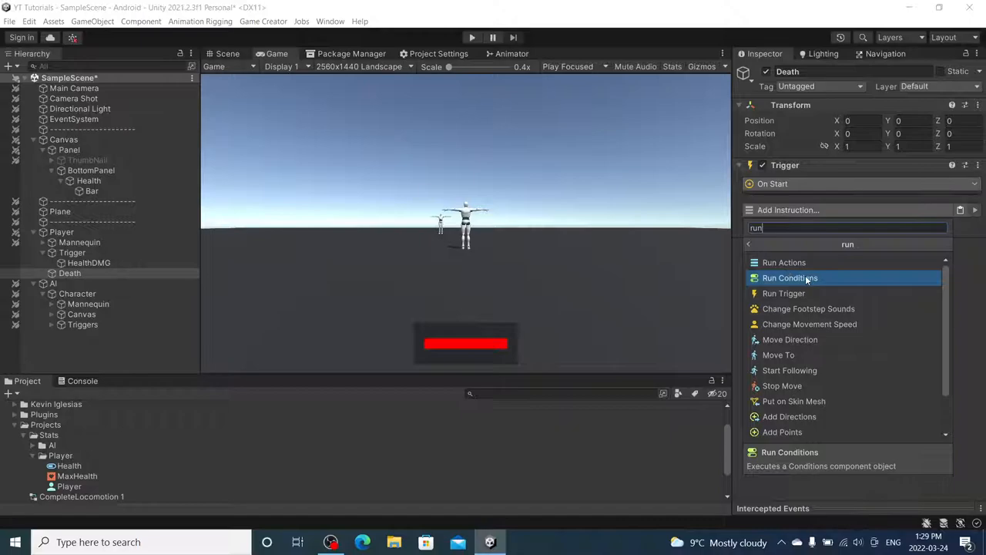
pyautogui.click(790, 278)
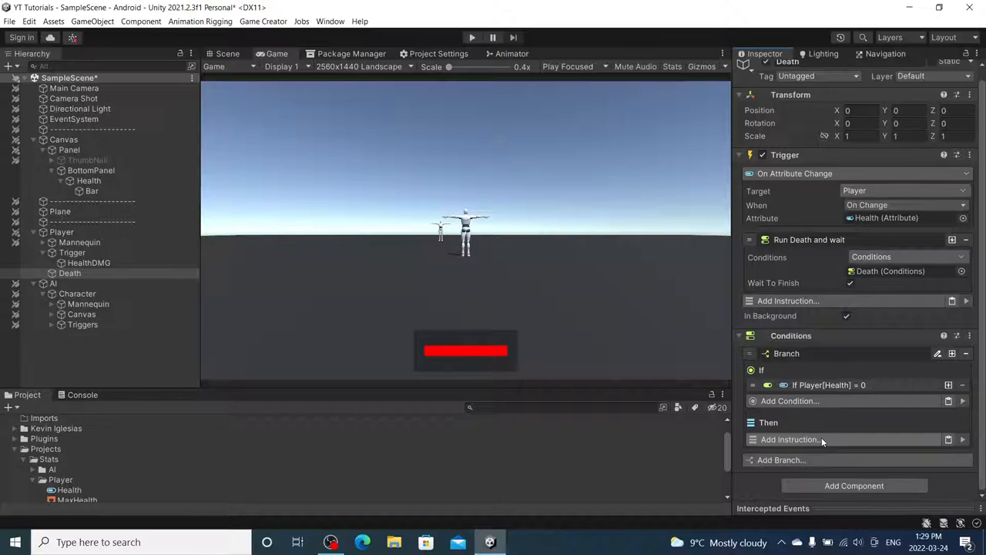
pyautogui.click(786, 439)
pyautogui.write('state')
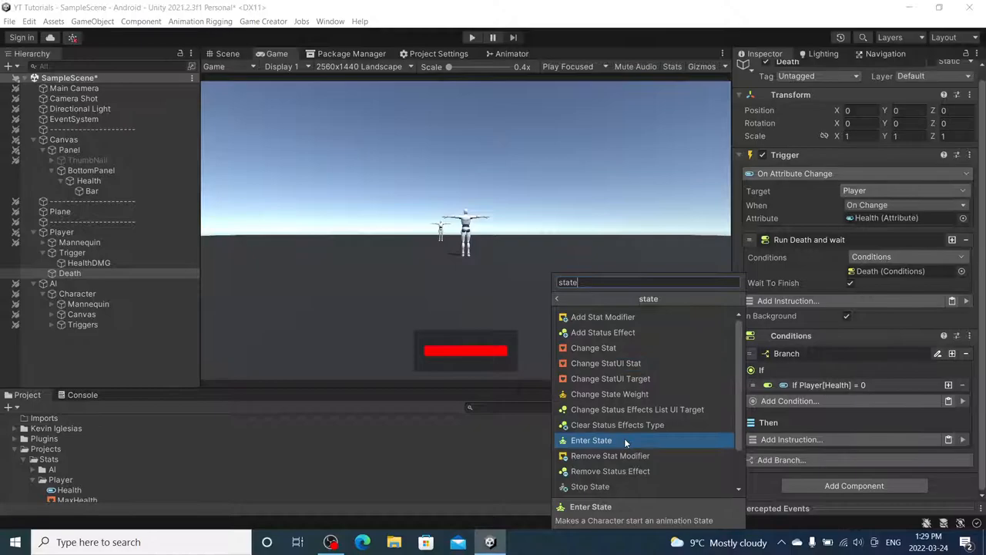
# - Add Enter State to the health-zero branch and create an Animation State asset in Stats
pyautogui.click(591, 440)
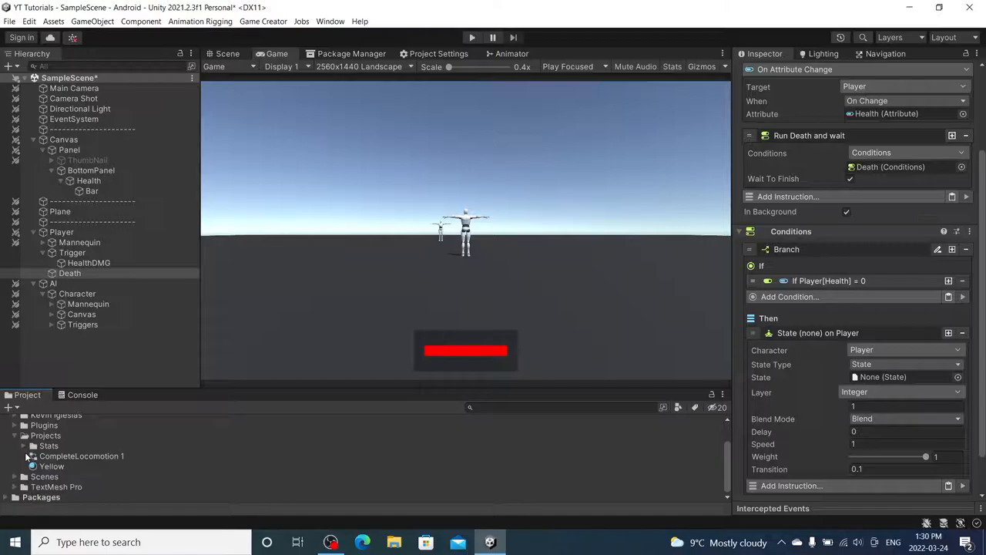
pyautogui.click(36, 467)
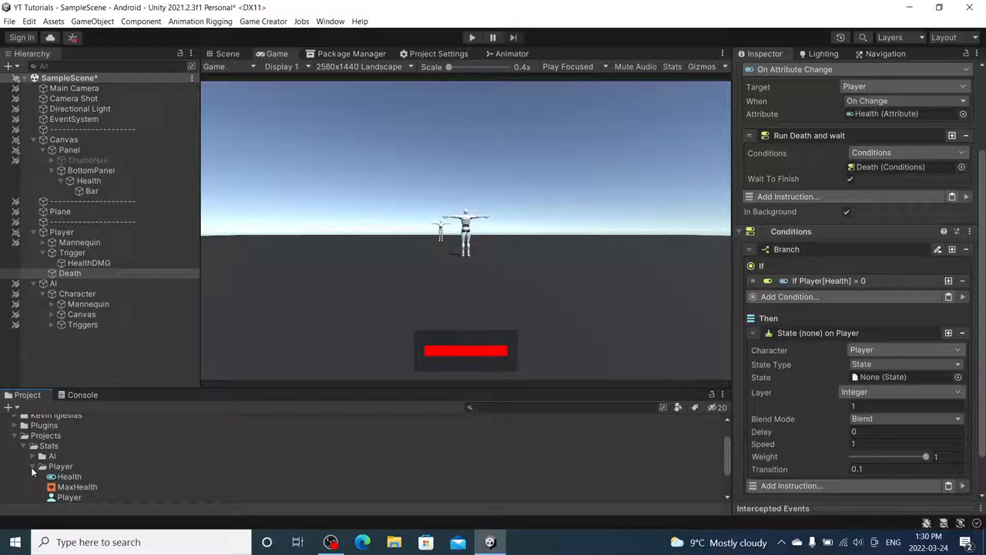
pyautogui.rightClick(49, 445)
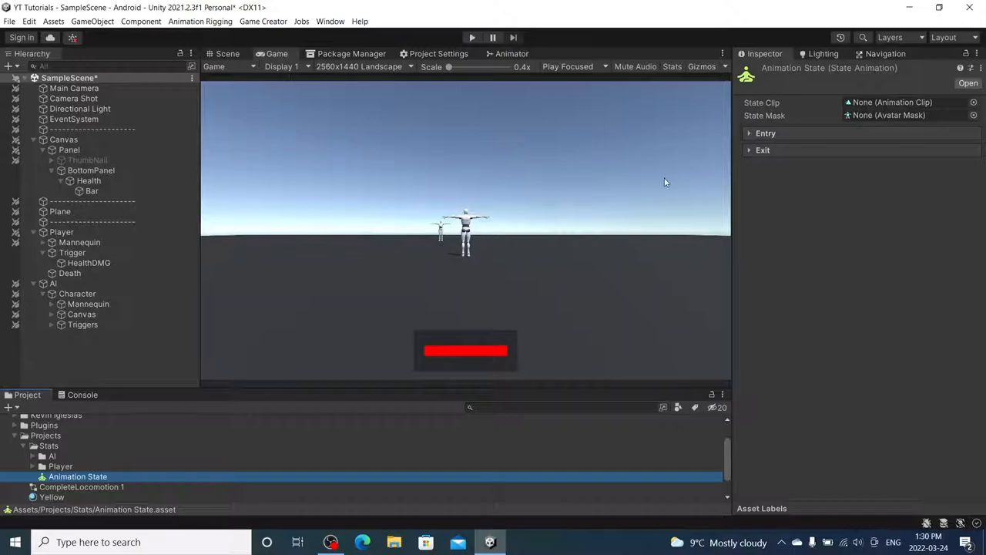
# - Rename the animation state to Death and preview the MeleeWarrior@Death01_A clip
pyautogui.click(77, 477)
pyautogui.write('Death')
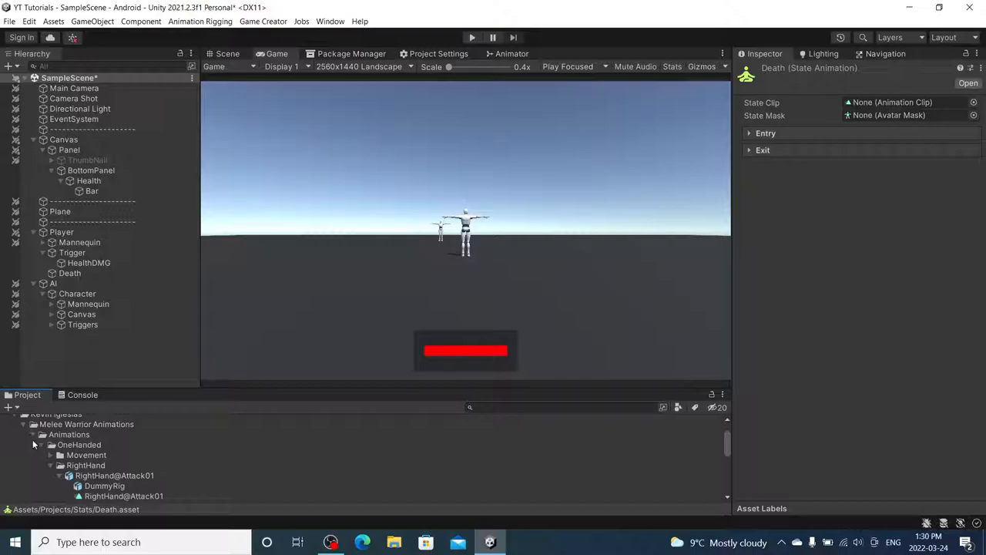
pyautogui.scroll(-3)
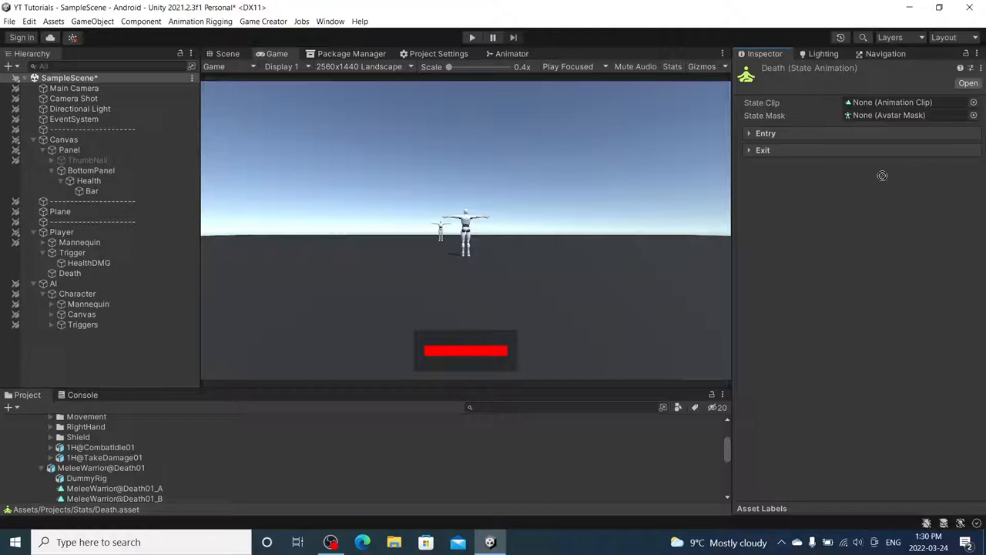
pyautogui.click(114, 488)
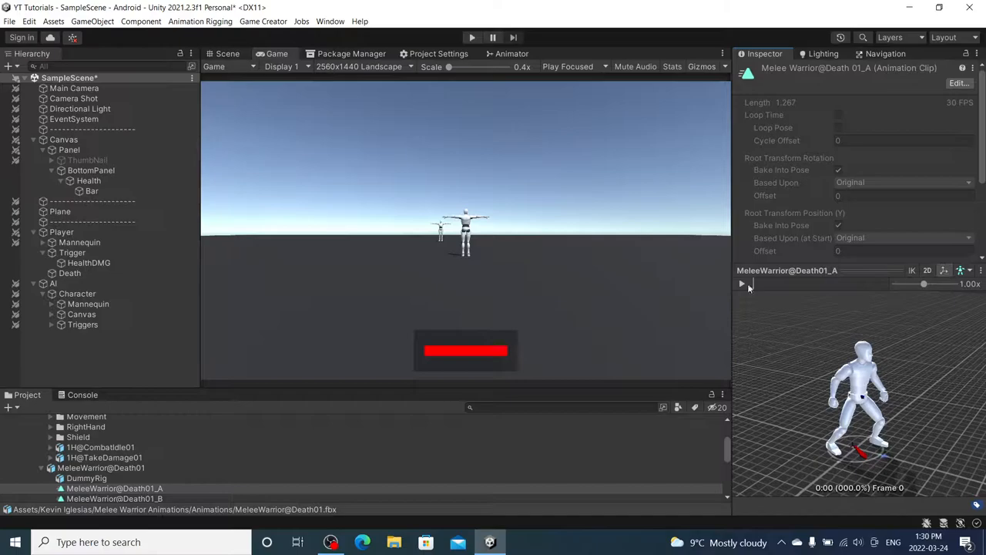
pyautogui.click(70, 273)
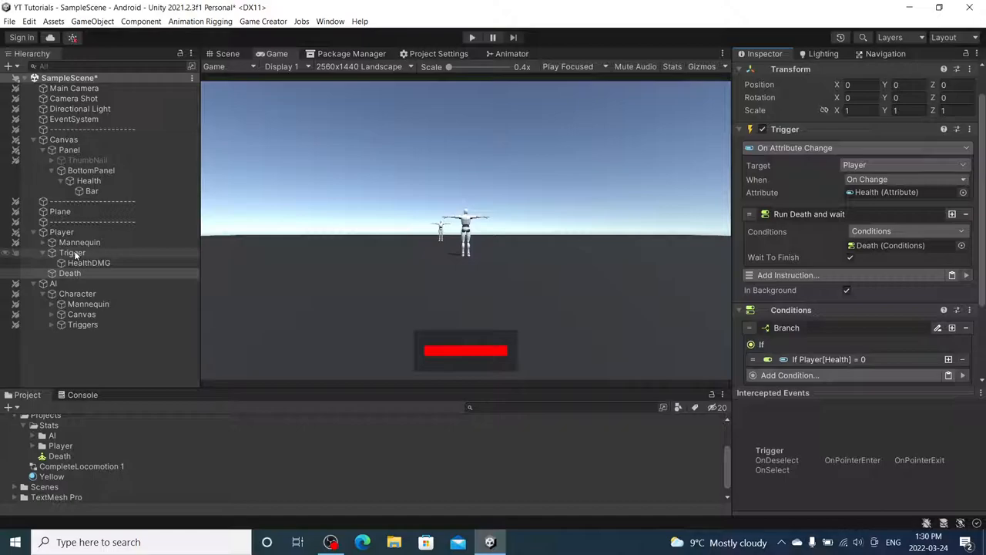
# - Create AI's Death object: on Character HP change, enter Death state when HP is 0
pyautogui.click(89, 262)
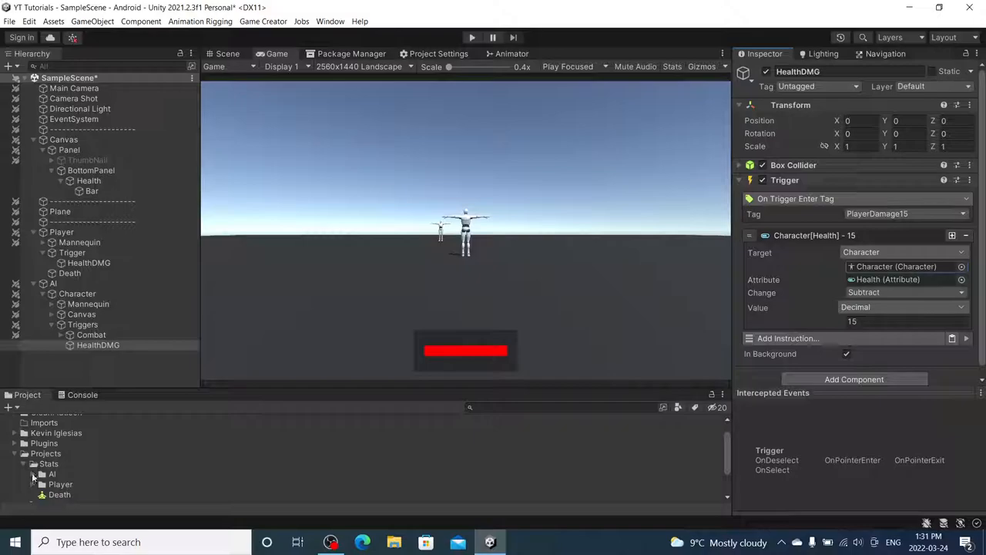
pyautogui.click(70, 273)
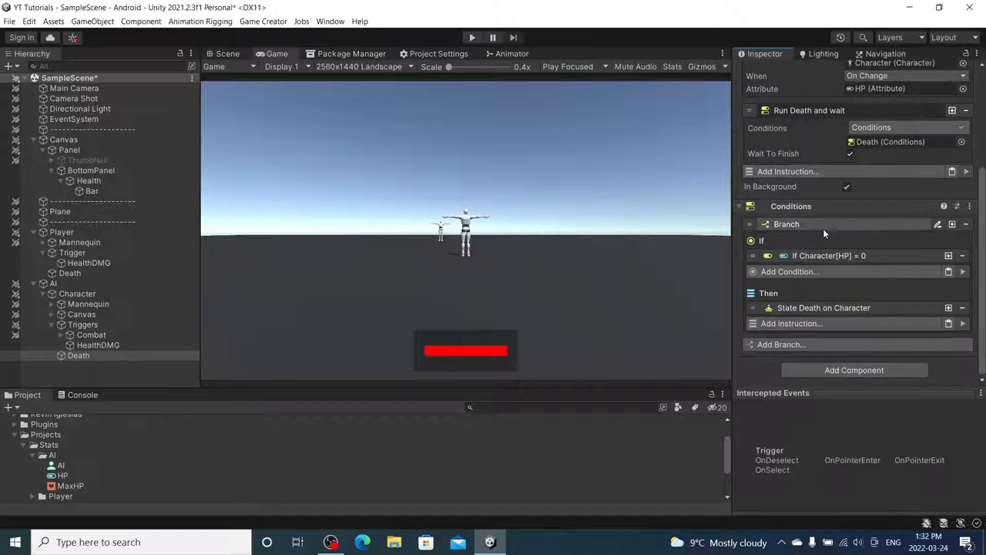
pyautogui.click(78, 355)
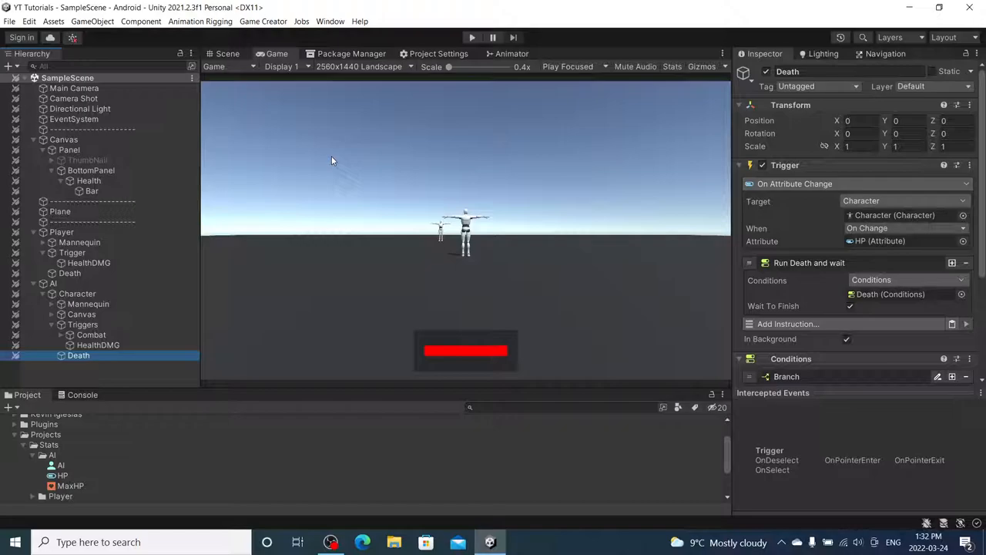
# - Create an empty object named Punch under the AI mannequin's RightHand bone and begin adding a component
pyautogui.click(226, 53)
pyautogui.write('sp')
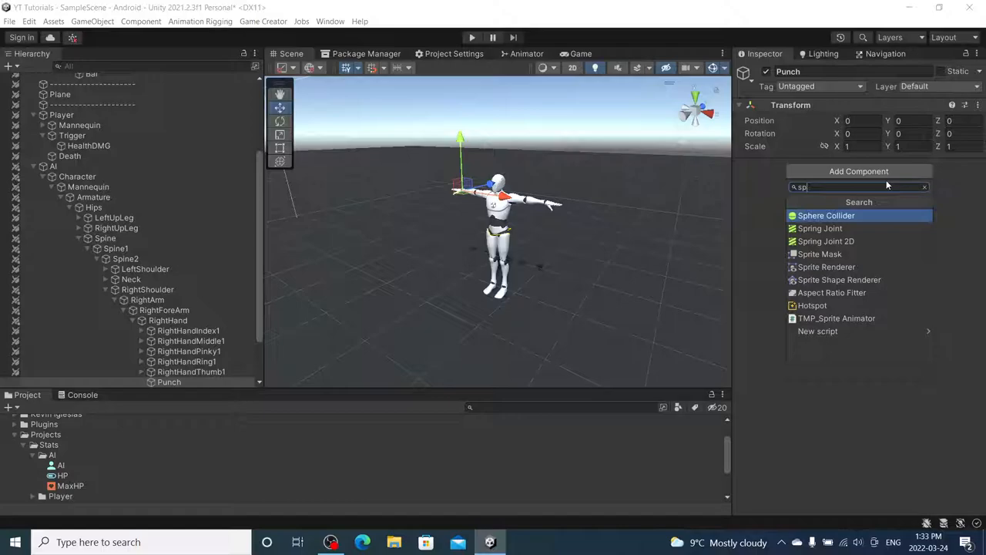
# - Give Punch a 0.2-radius trigger sphere collider and inspect the AI's Attack trigger
pyautogui.click(826, 215)
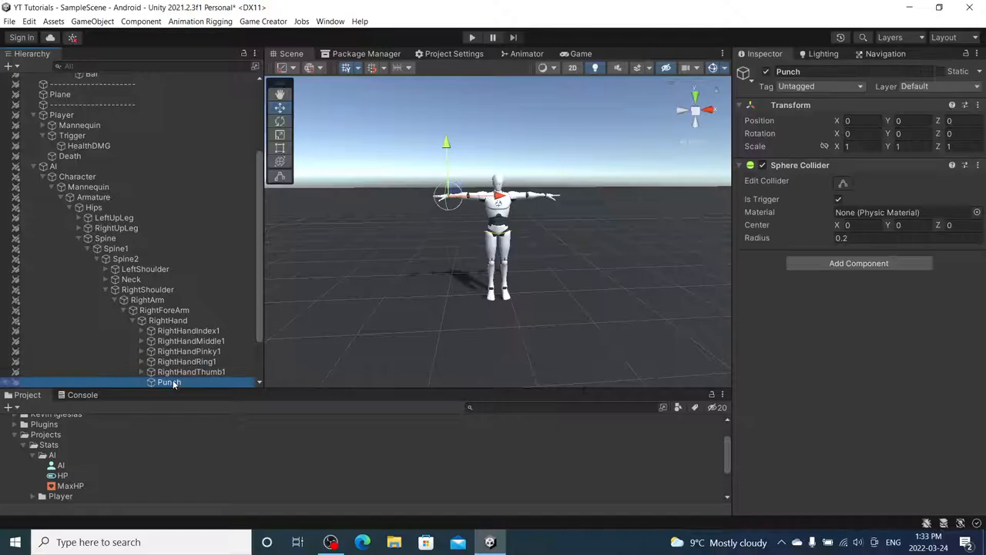
pyautogui.scroll(-3)
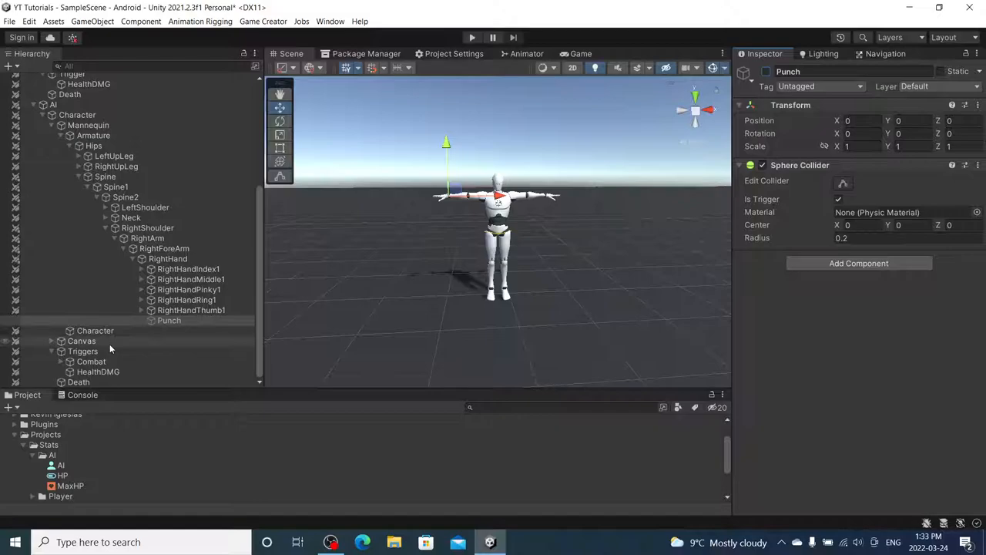
pyautogui.click(97, 372)
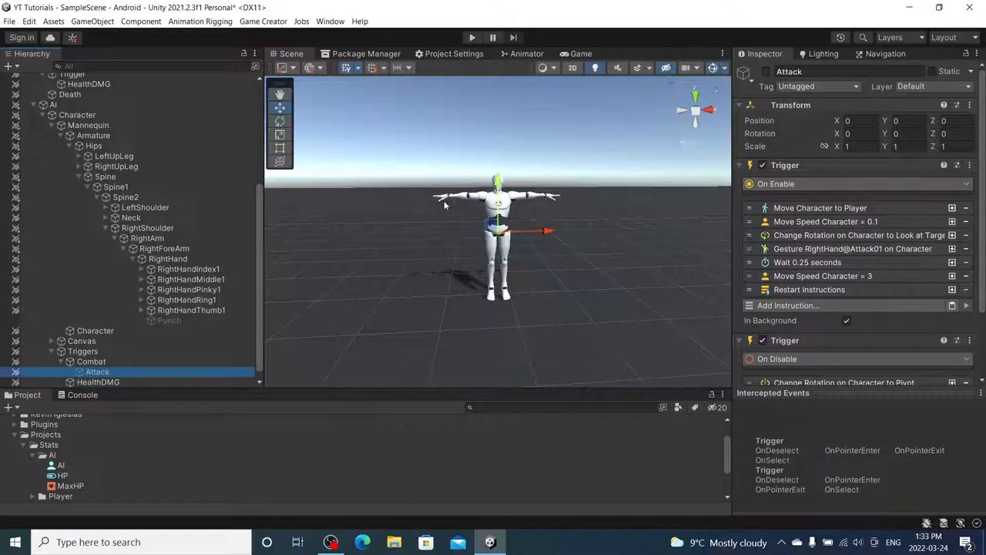
pyautogui.click(169, 320)
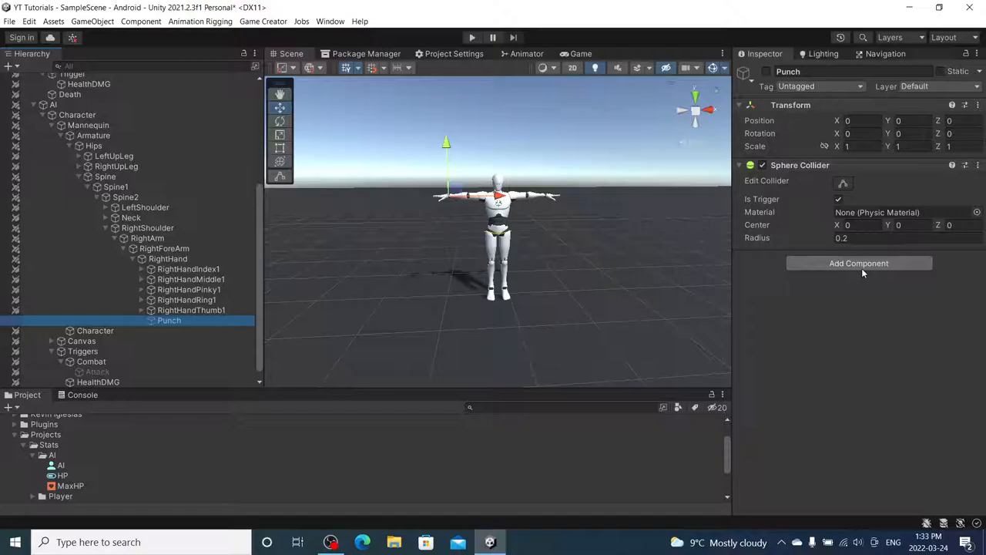
# - Add an On Enable trigger to Punch: wait 0.5 seconds, then set itself inactive
pyautogui.click(859, 263)
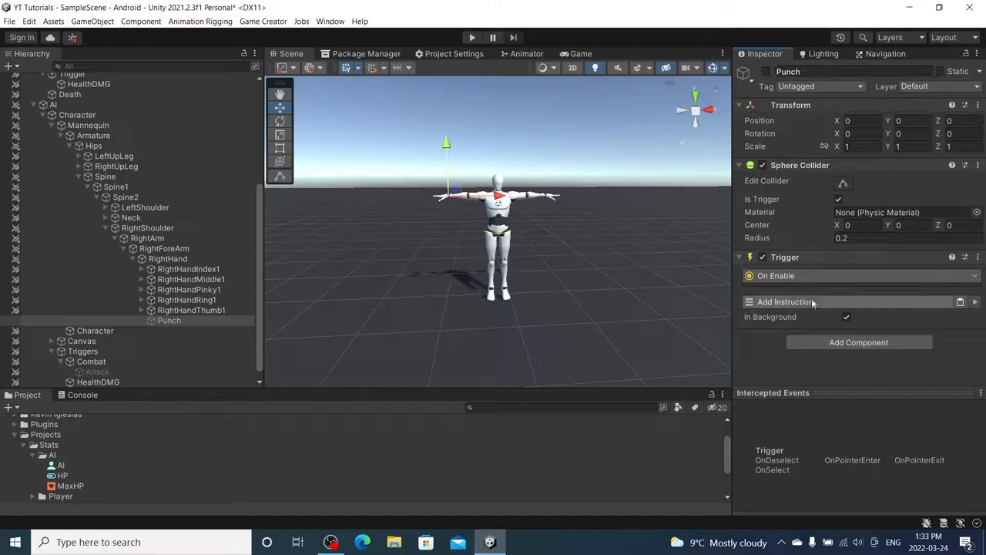
pyautogui.click(784, 302)
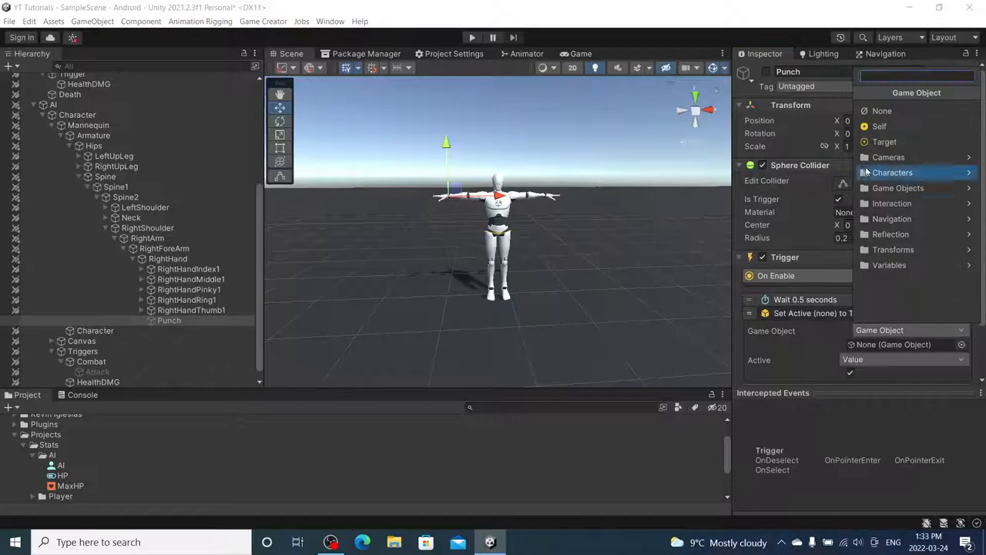
pyautogui.click(876, 127)
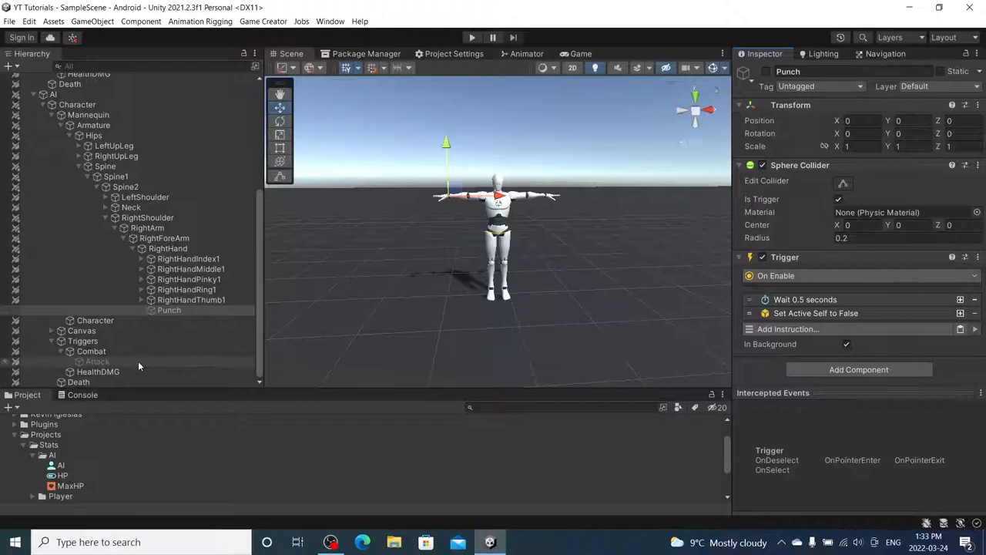
pyautogui.click(97, 361)
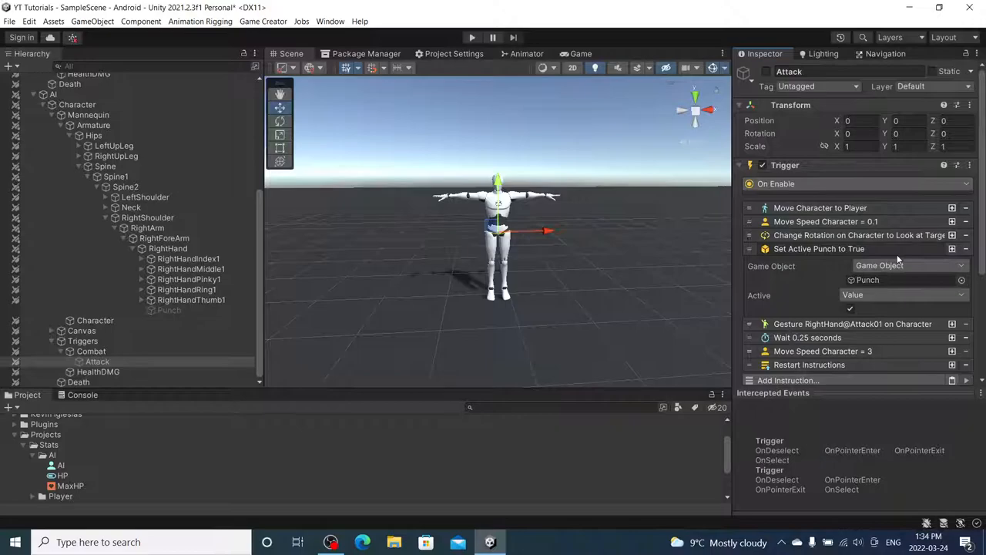
# - Set the Attack trigger's Set Active instruction to Punch with Active checked
pyautogui.click(168, 309)
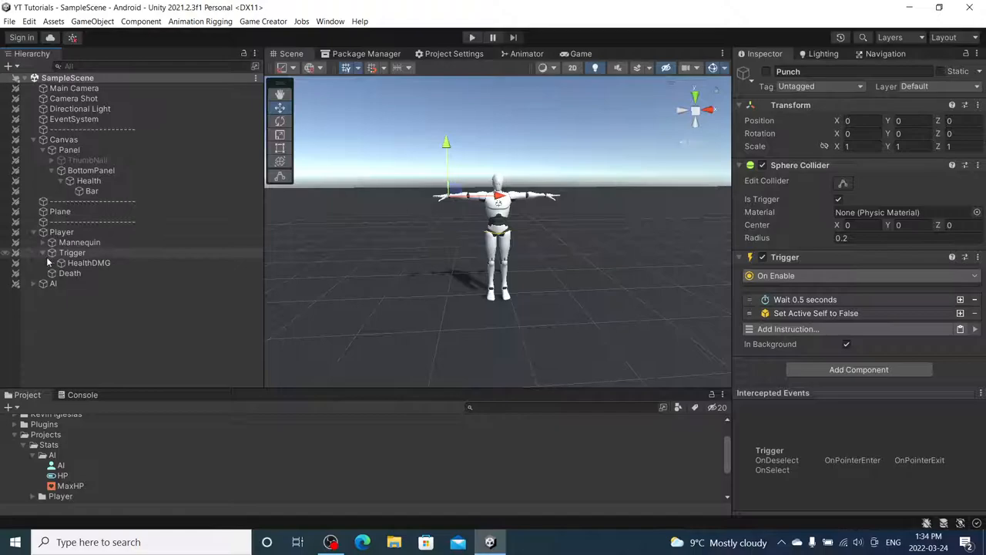
# - Set Punch's tag to Damage5 and expand the Player's Mannequin hierarchy
pyautogui.click(819, 86)
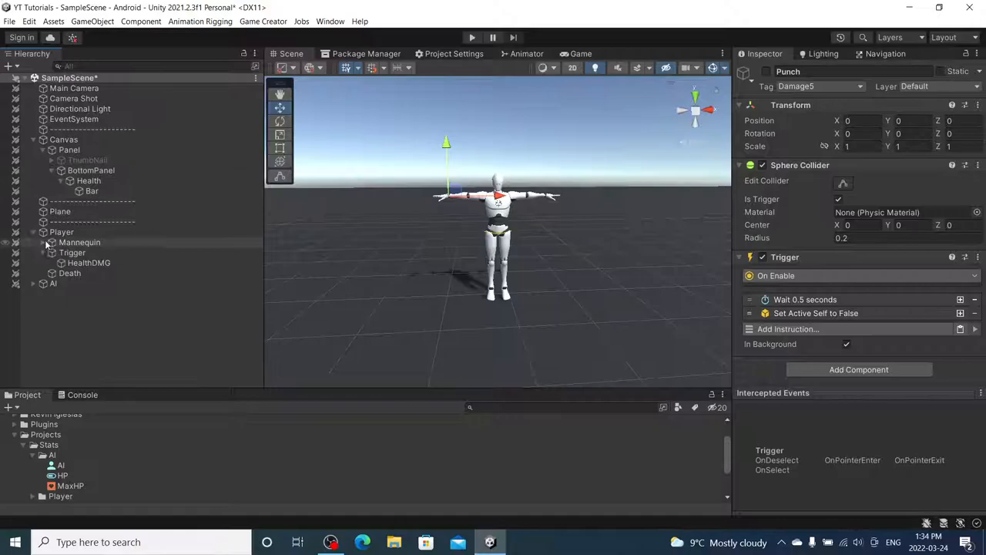
pyautogui.click(52, 242)
pyautogui.write('image')
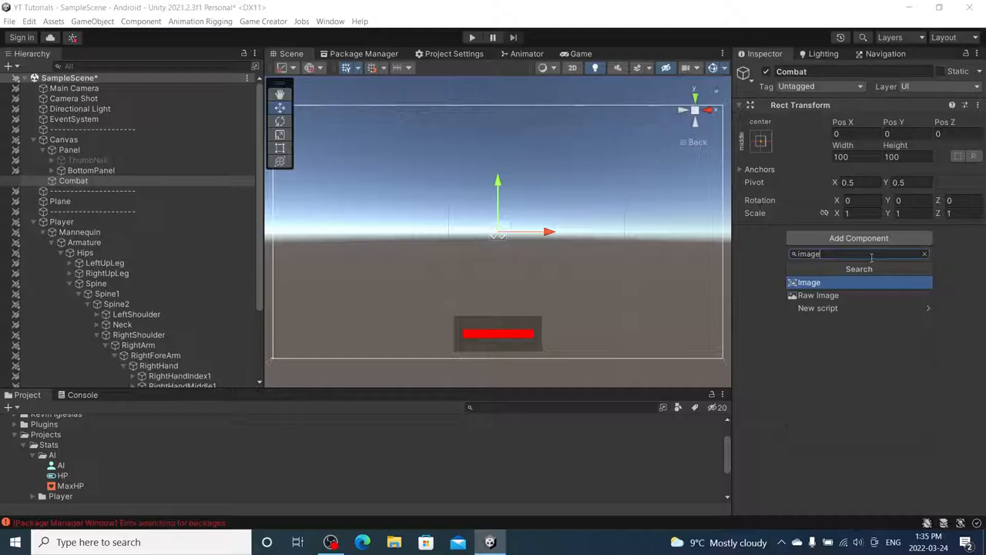
# - Create a 160×30 UI button under Canvas, remove its duplicate component, and name it Combat
pyautogui.click(808, 282)
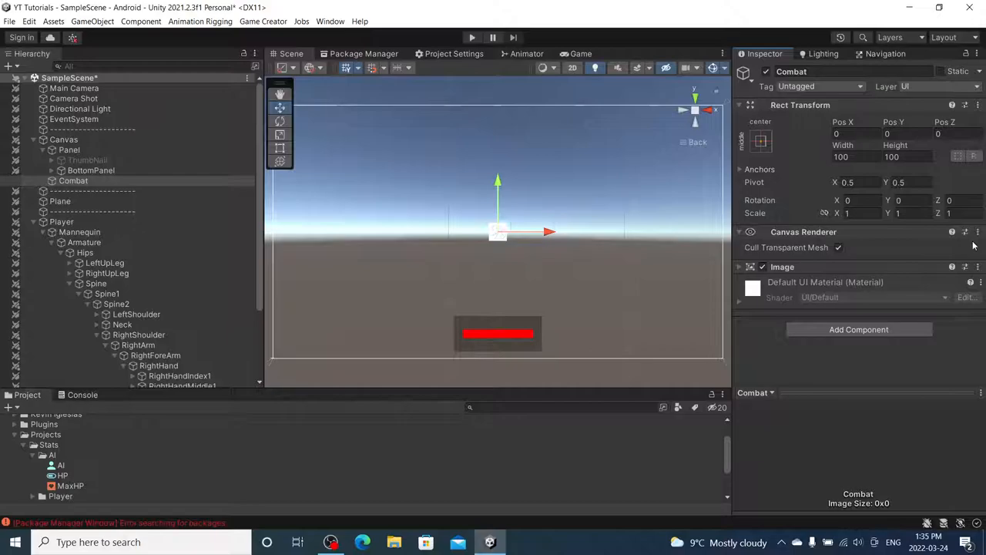
pyautogui.click(858, 272)
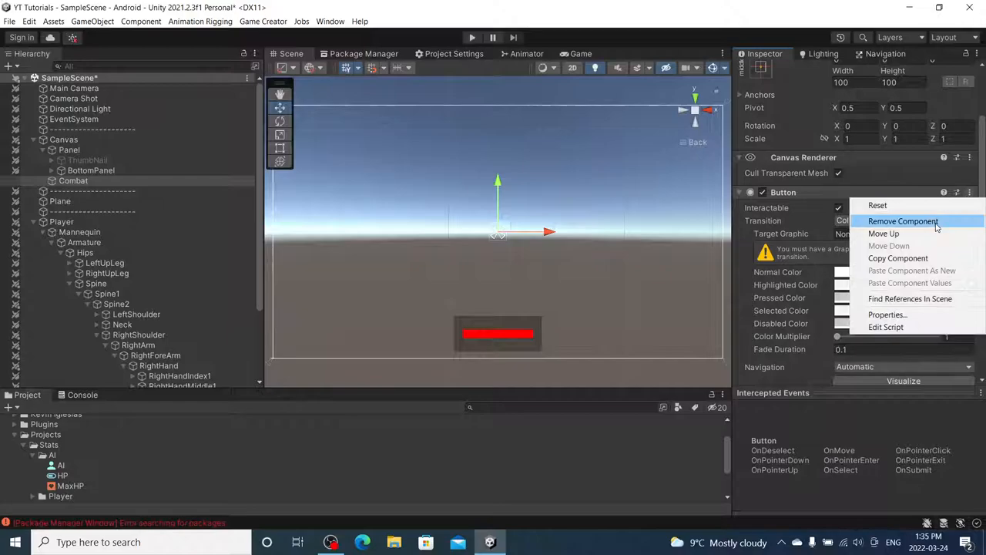
pyautogui.rightClick(70, 150)
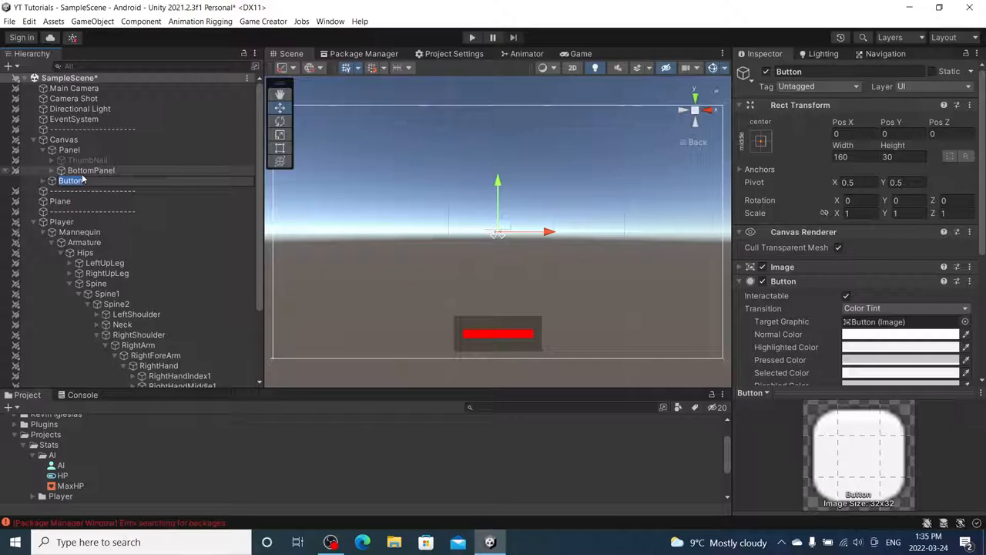
pyautogui.write('Combat')
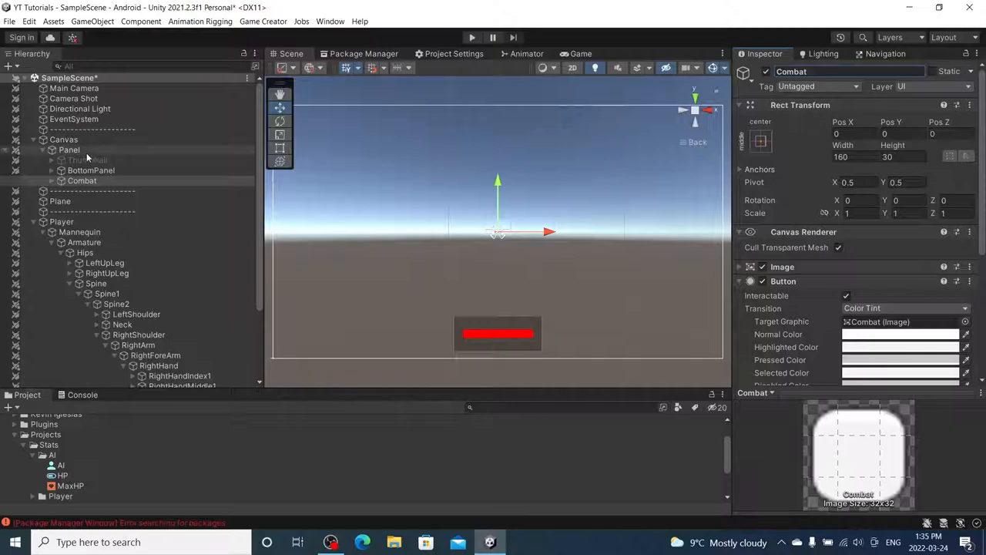
# - Move the Combat button to the right and choose the fist gesture sprite as its Source Image
pyautogui.moveTo(497, 232); pyautogui.dragTo(643, 282)
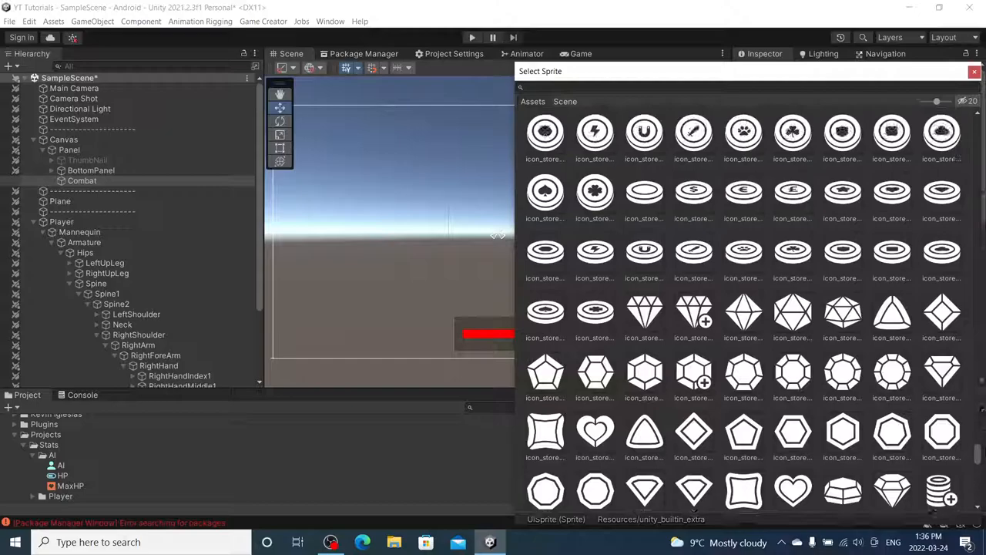
pyautogui.scroll(-3)
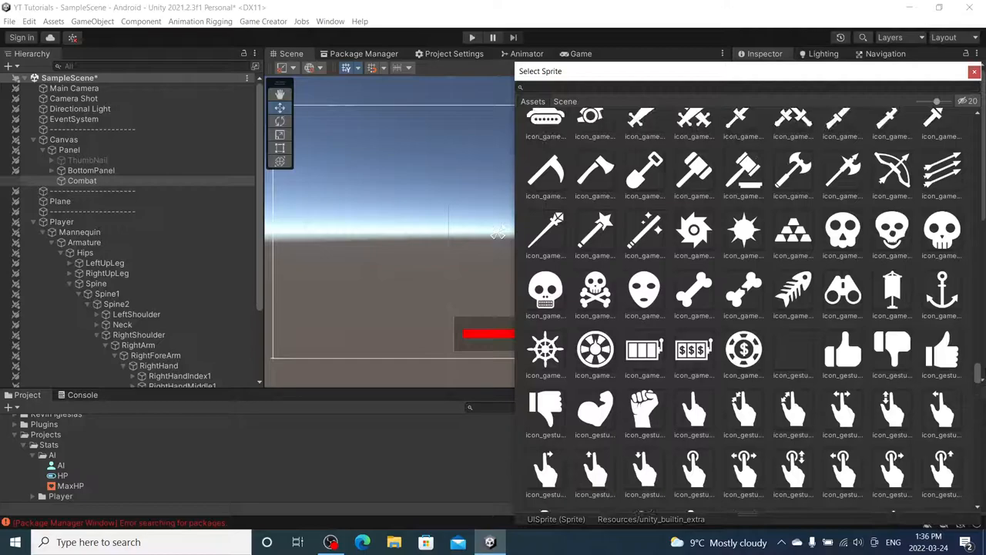
pyautogui.scroll(-3)
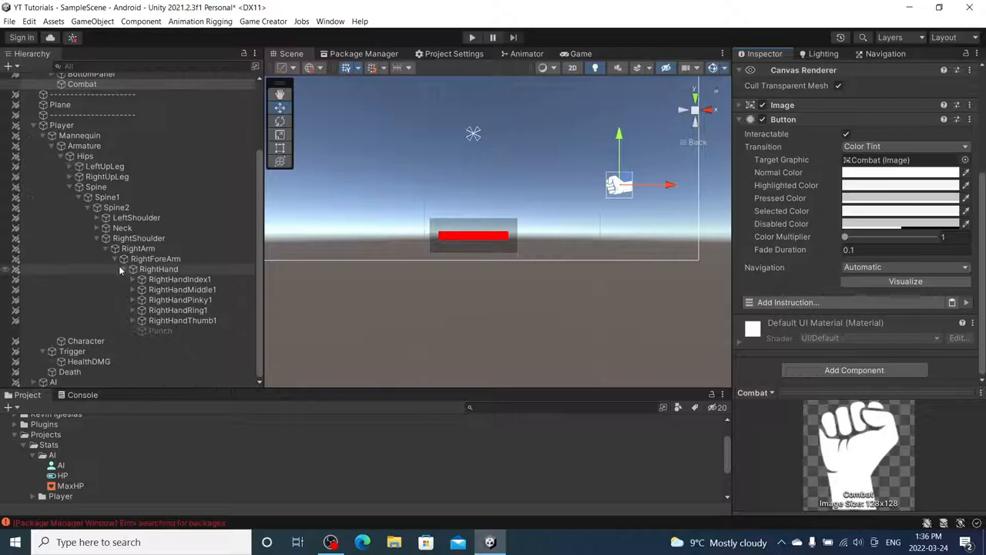
# - Tag the player's RightHand Punch collider PlayerDamage15, then reselect the Combat button
pyautogui.click(83, 84)
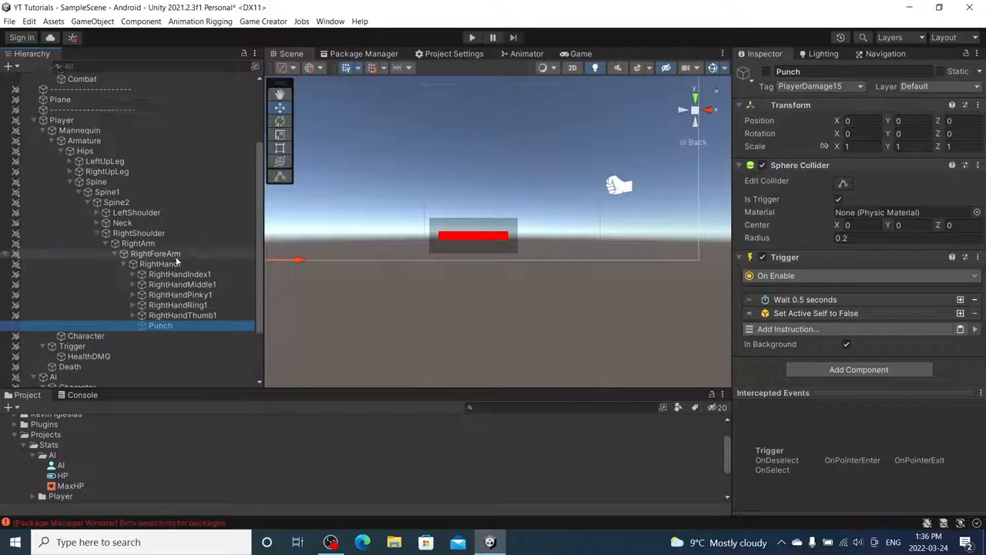
pyautogui.click(81, 181)
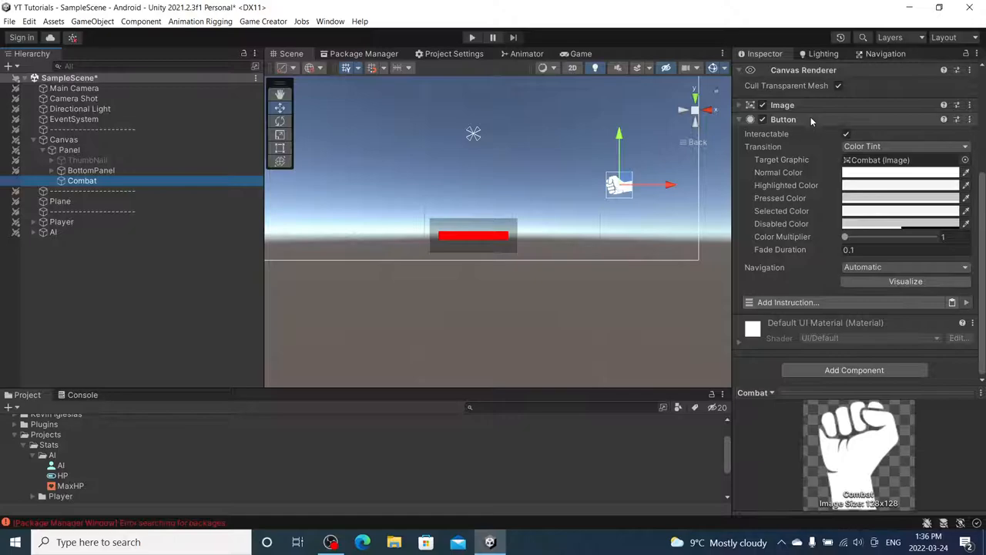
# - Make Combat slow the player, activate Punch, play RightHand@Attack01; Punch disables itself after 0.5 seconds
pyautogui.click(61, 221)
pyautogui.write('s')
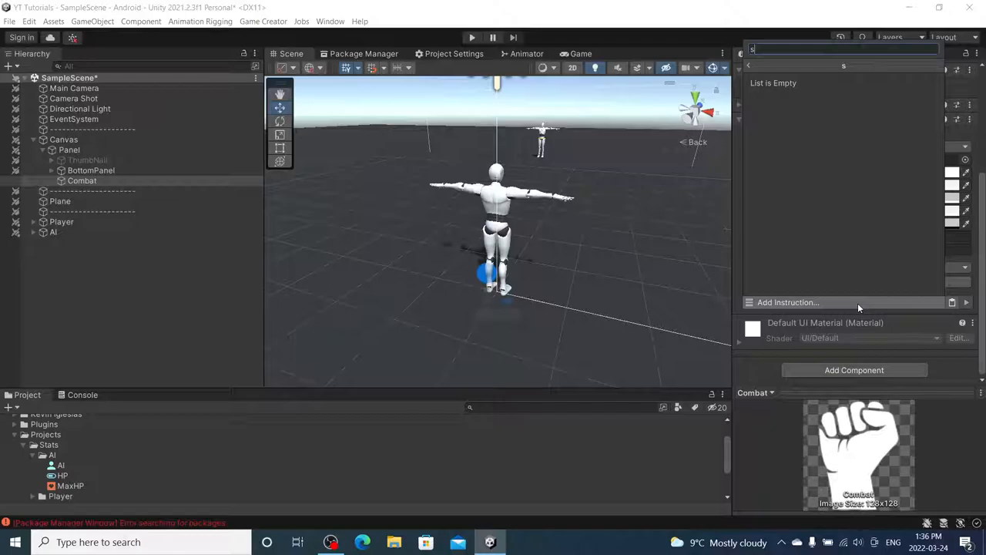
pyautogui.write('peed')
pyautogui.write('gesture')
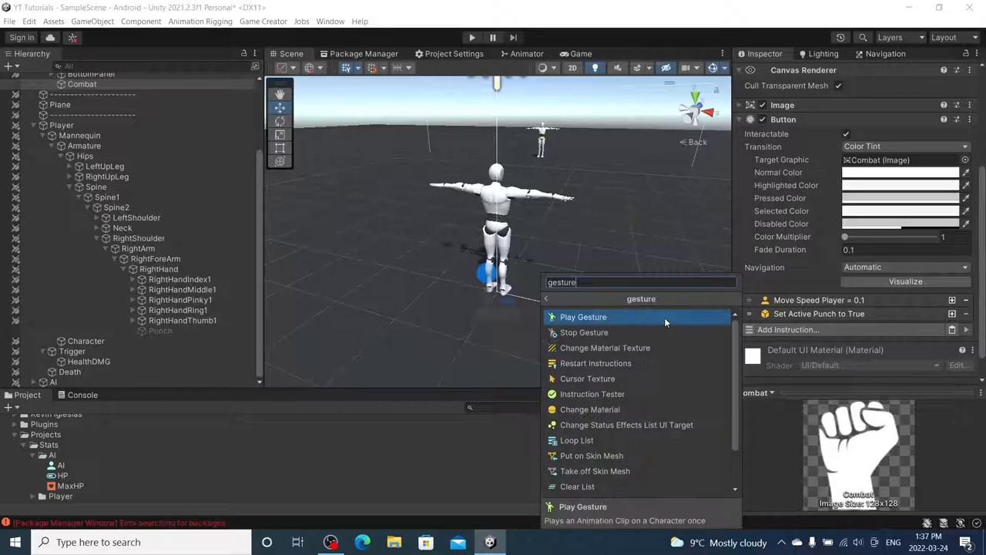
pyautogui.click(583, 316)
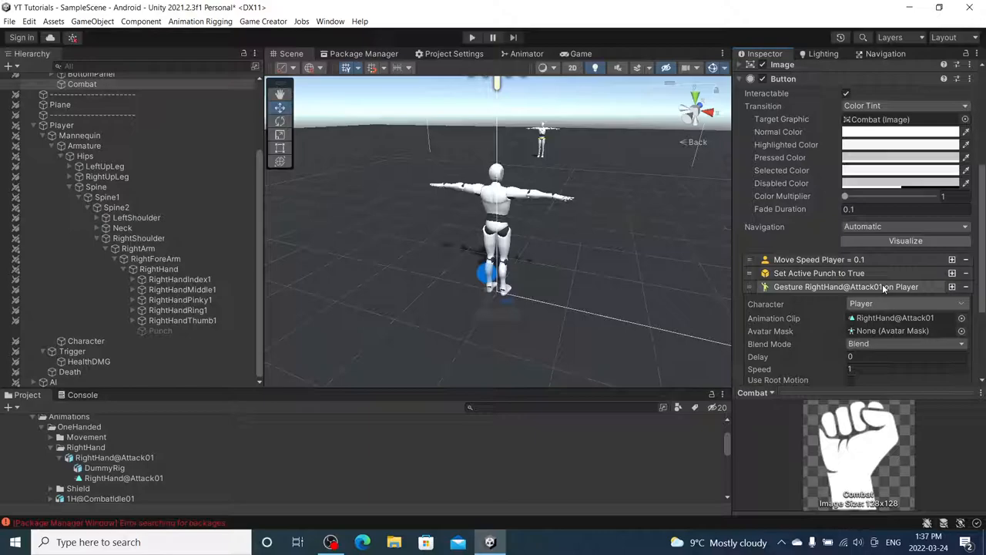
pyautogui.click(160, 331)
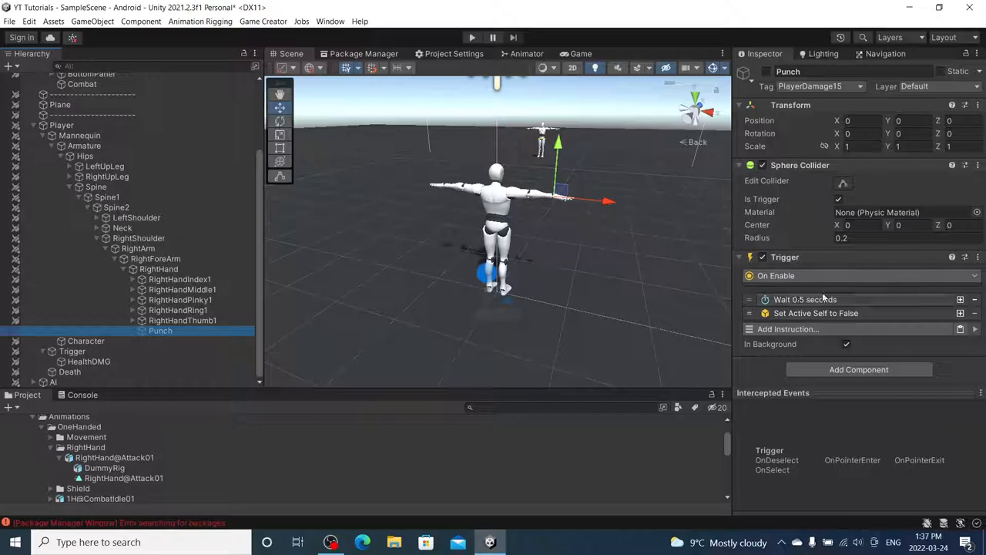
pyautogui.click(82, 161)
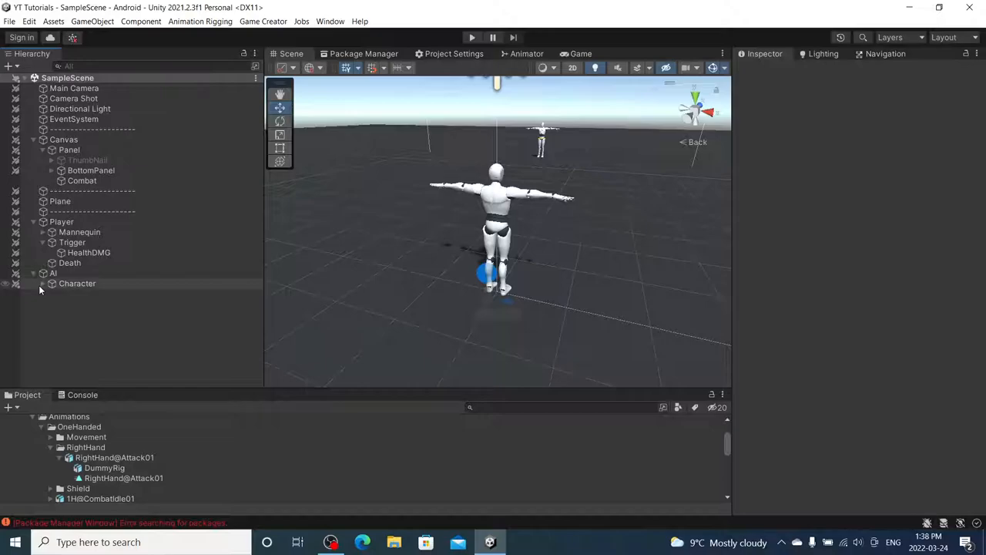
# - Duplicate the Combat button as Combat (1) and append a Move Speed Player = 4 instruction
pyautogui.click(90, 324)
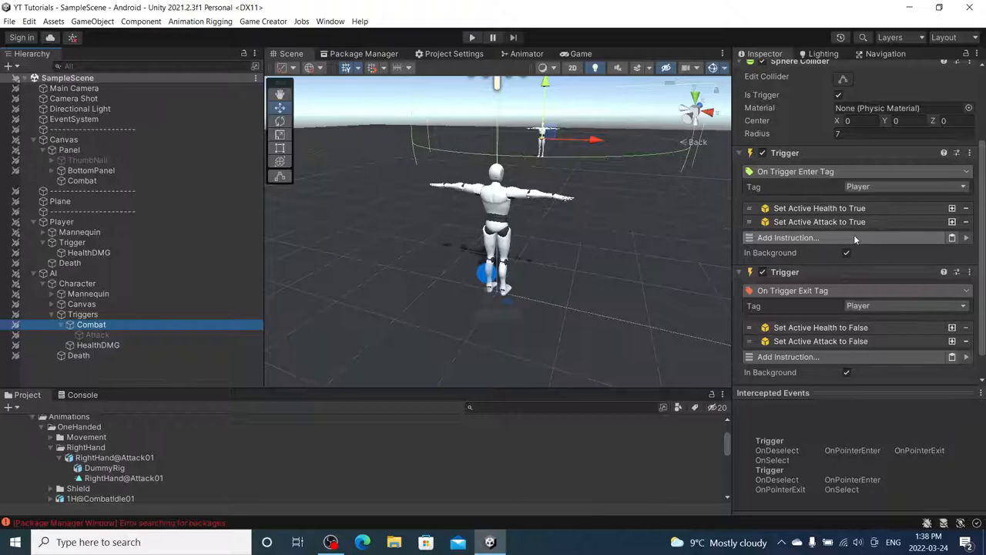
pyautogui.click(786, 238)
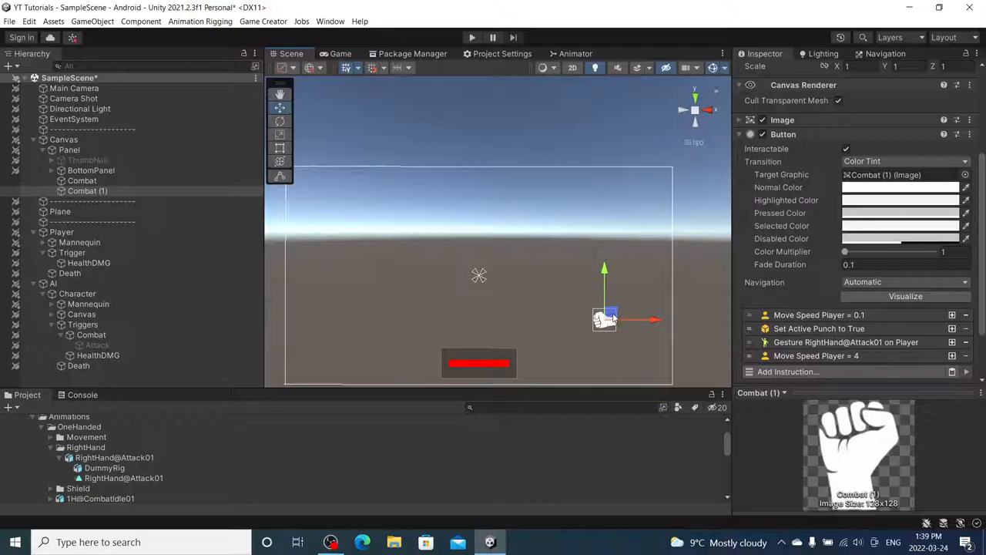
# - Set Combat (1)'s Source Image to the icon_activity_31 footprints icon and move it top-left
pyautogui.click(965, 174)
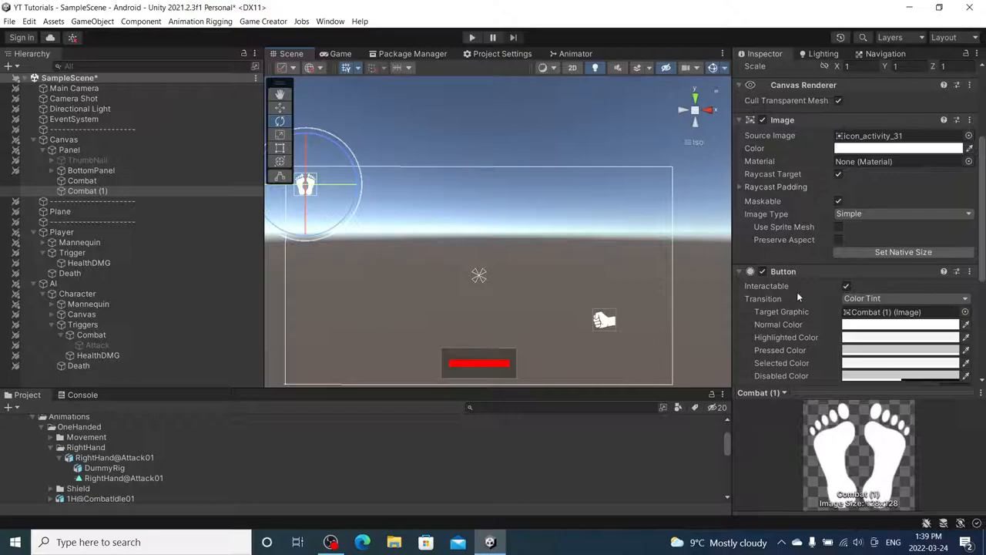
pyautogui.click(854, 370)
pyautogui.write('Input')
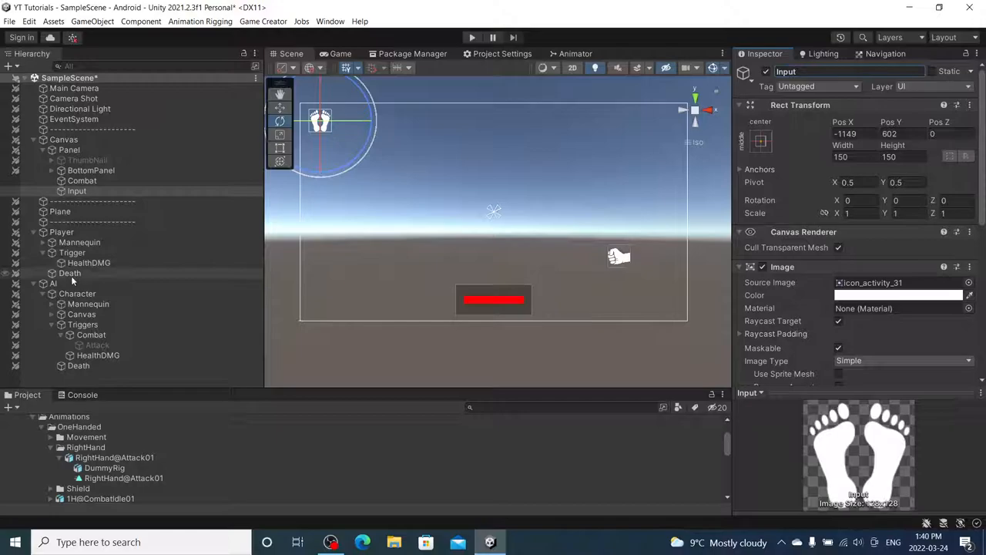
# - Add Set Active Triggers False and two Change Rotation steps to AI > Death, the second on Target
pyautogui.click(78, 365)
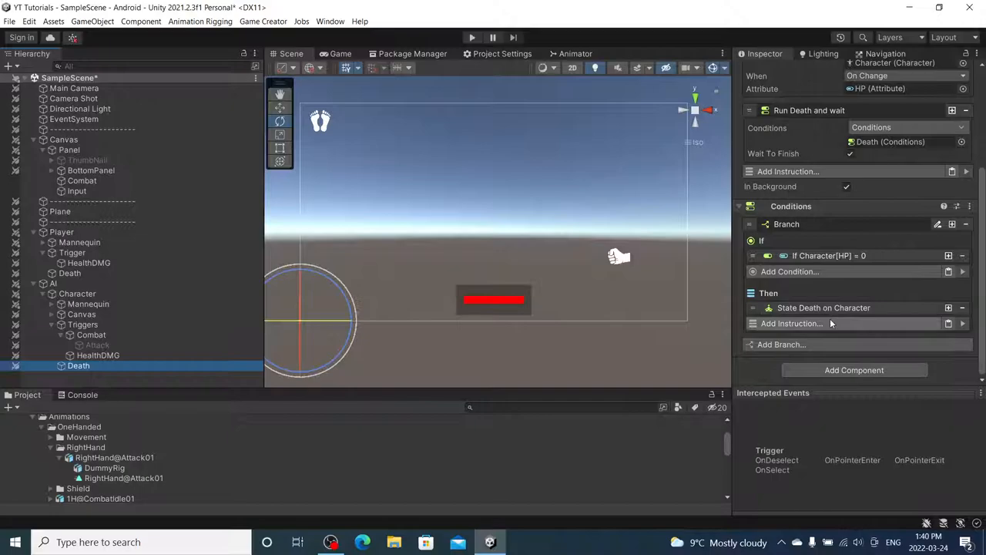
pyautogui.click(789, 323)
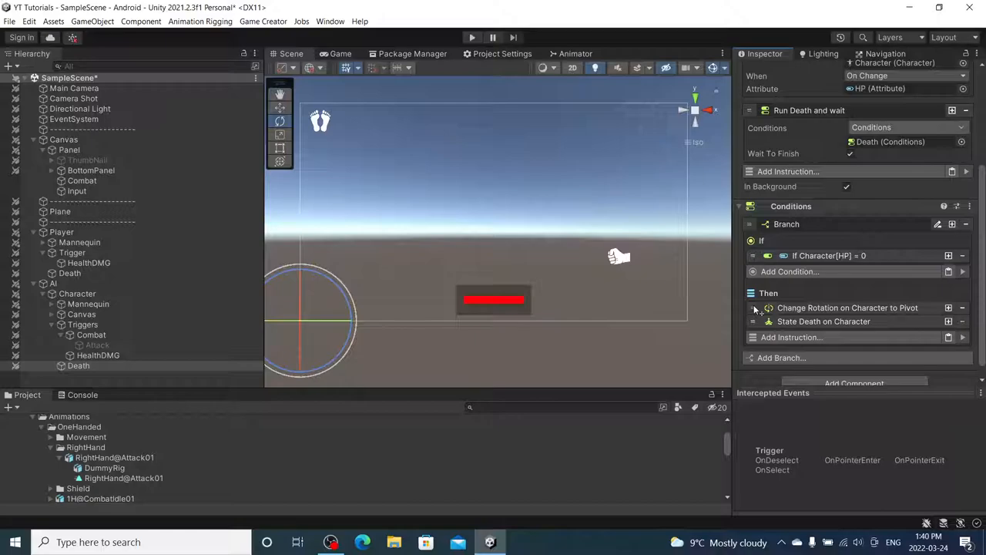
pyautogui.click(50, 325)
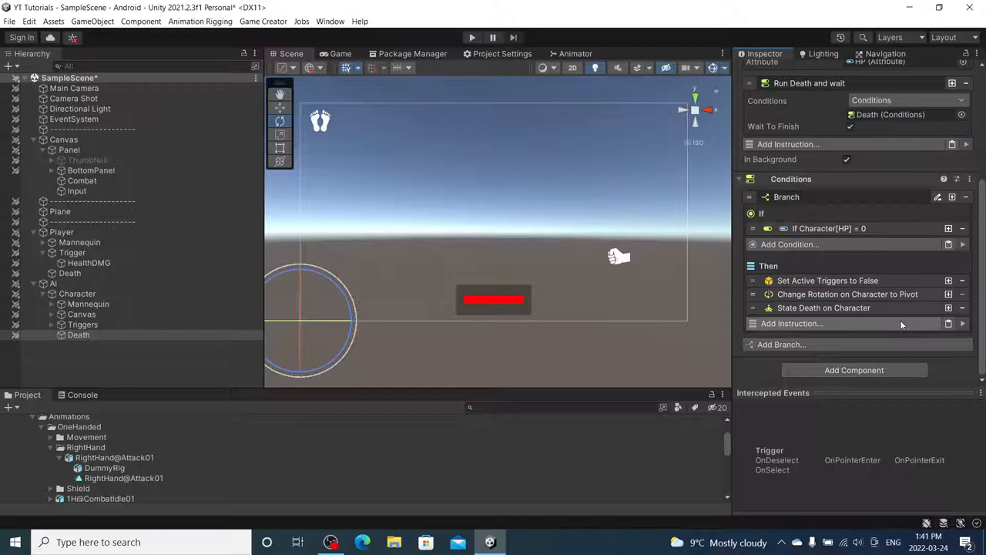
pyautogui.click(78, 334)
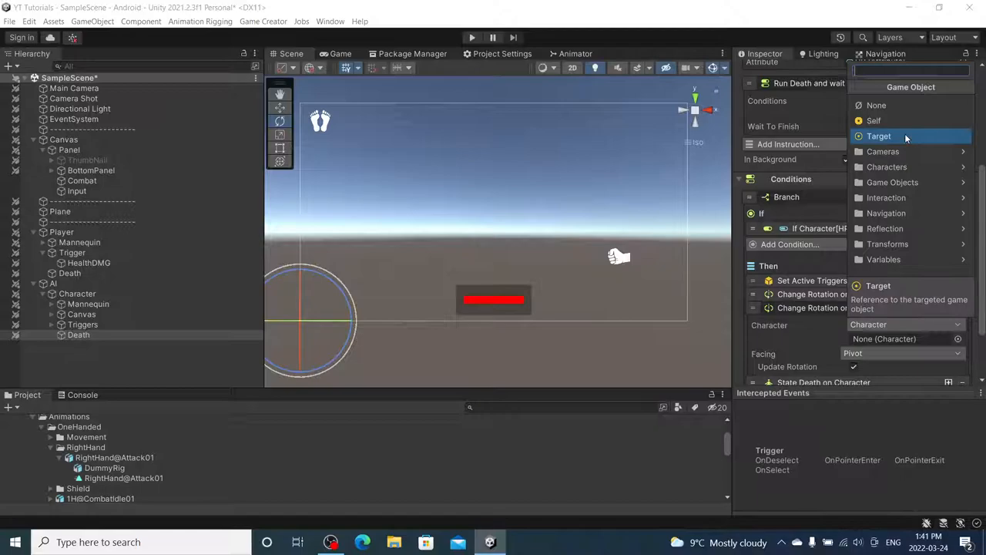
pyautogui.click(878, 136)
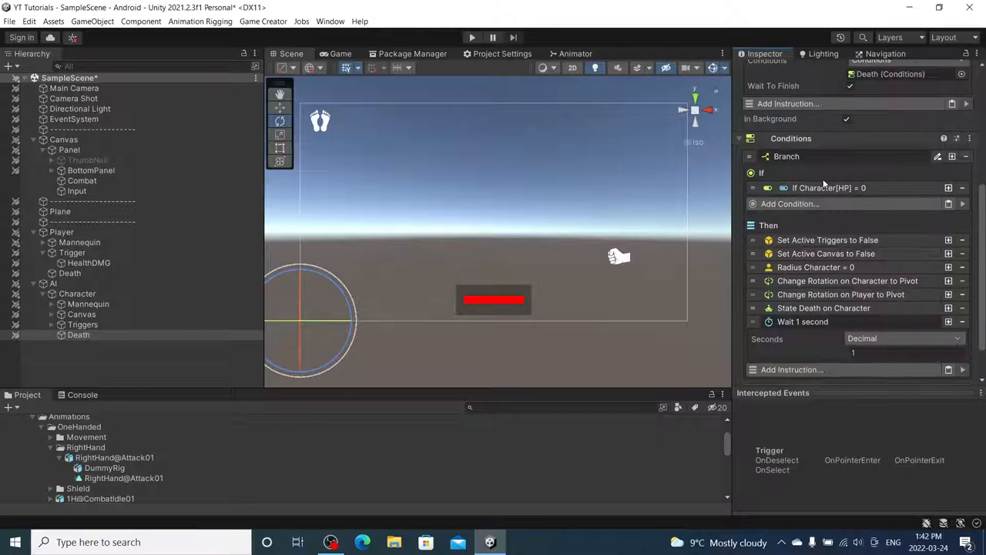
# - Search 'destroy' and add a Destroy instruction targeting the AI after the 10-second wait
pyautogui.write('destr')
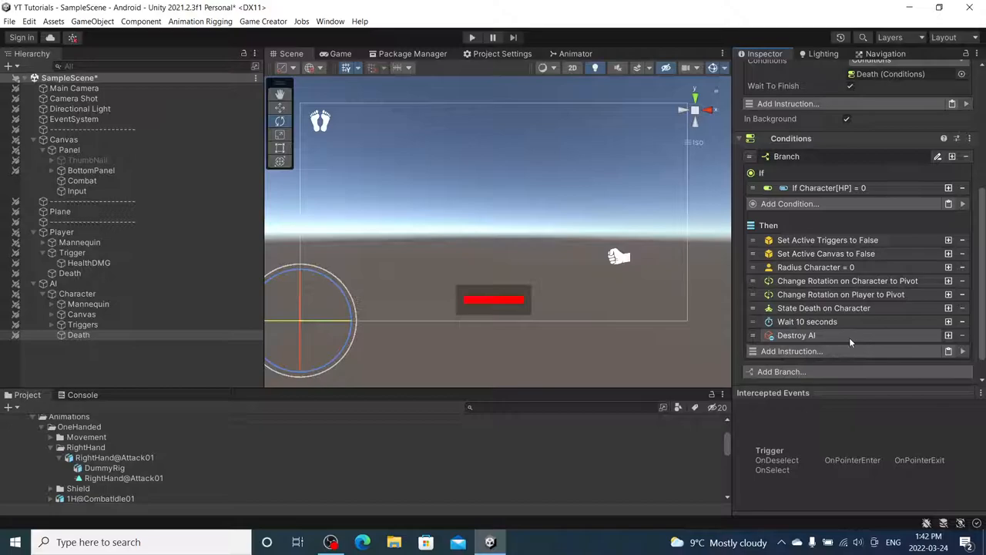
pyautogui.click(471, 37)
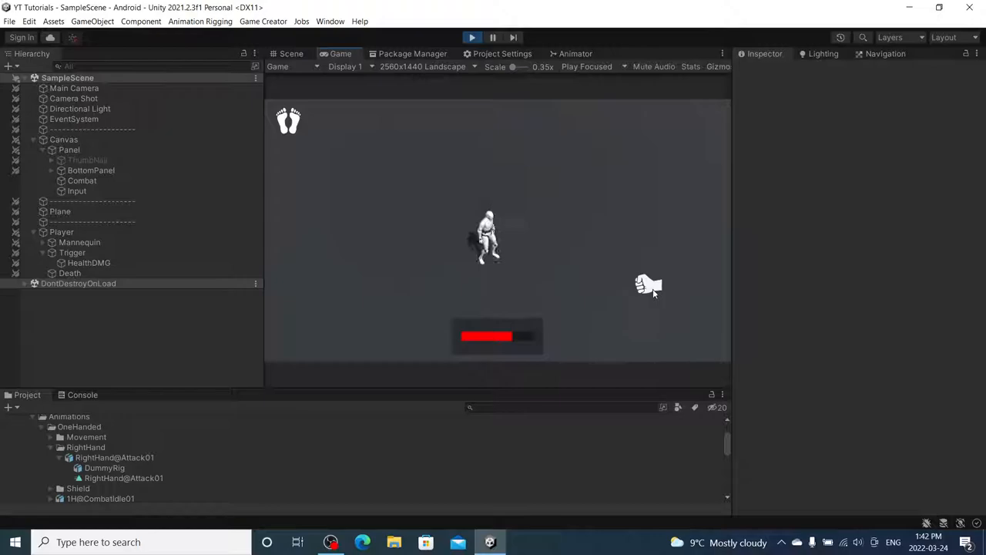
# - Play-test and punch the AI until it is destroyed, then stop and select Main Camera
pyautogui.click(74, 87)
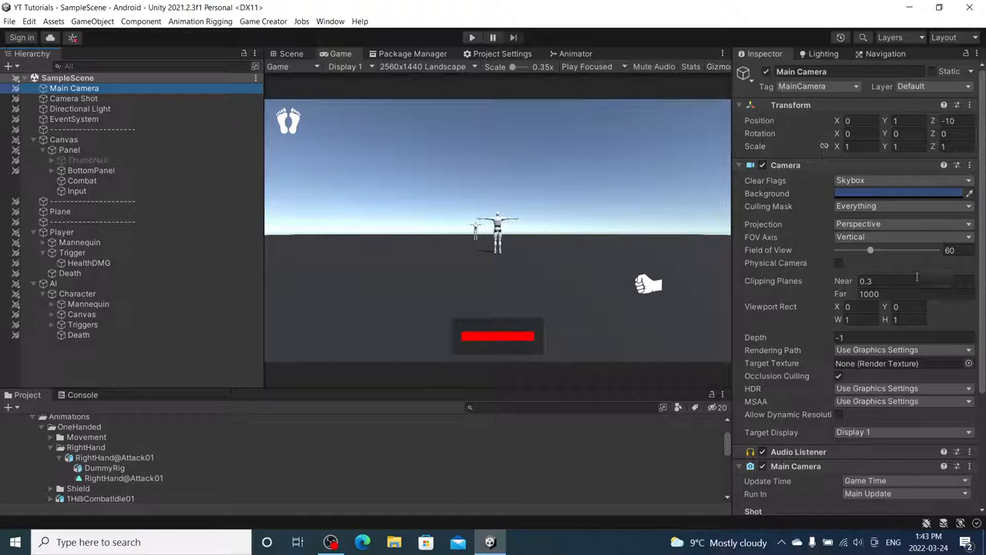
pyautogui.scroll(-3)
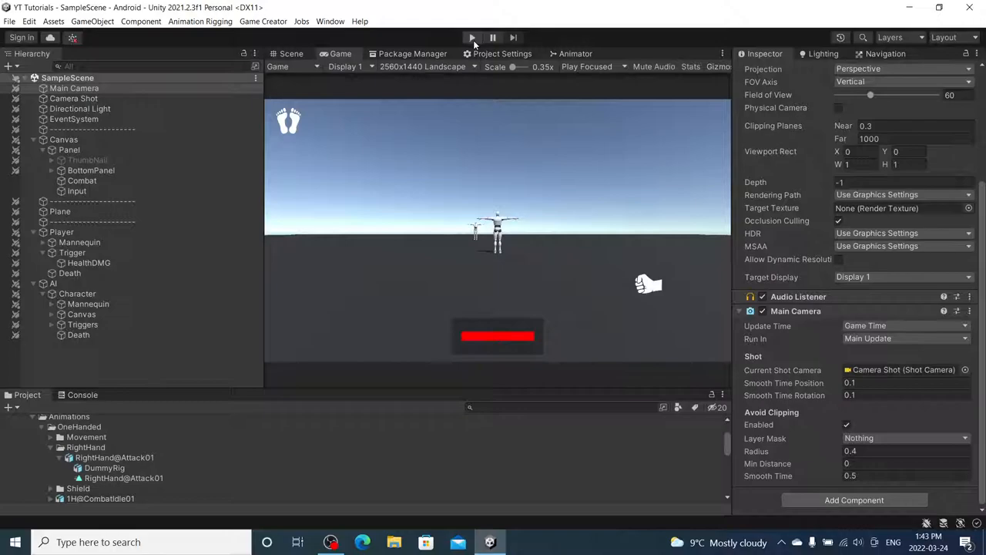
# - Add a Change Rotation (Character to Pivot) after the Player's death state
pyautogui.click(78, 335)
pyautogui.write('rotate')
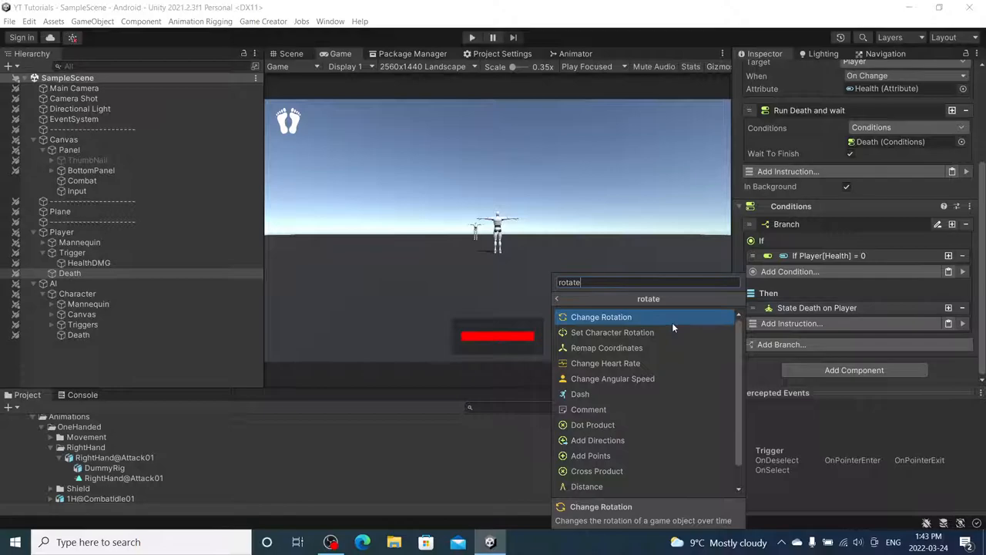
pyautogui.click(601, 316)
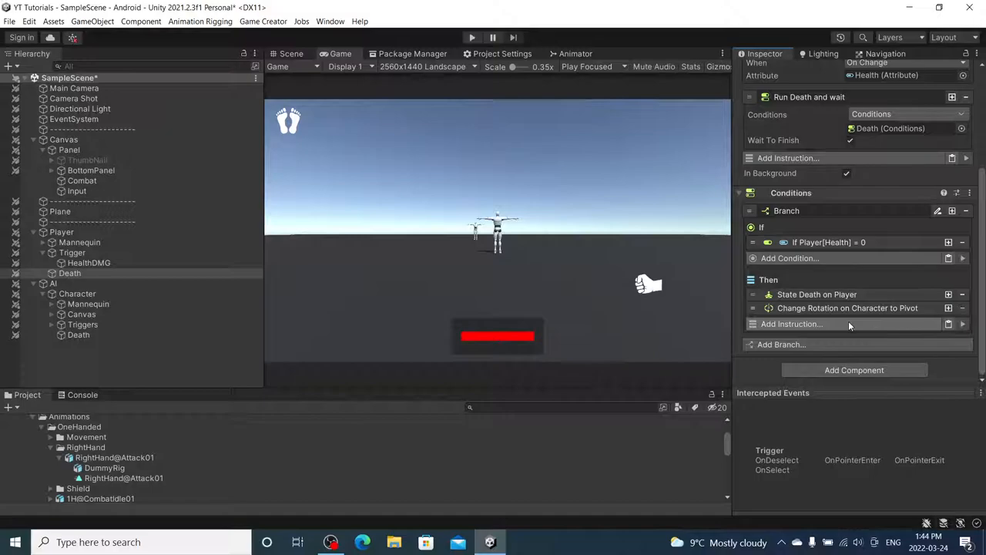
# - Add Change Rotation on Player to Pivot, searched via 'player', with Update Rotation ticked
pyautogui.click(789, 323)
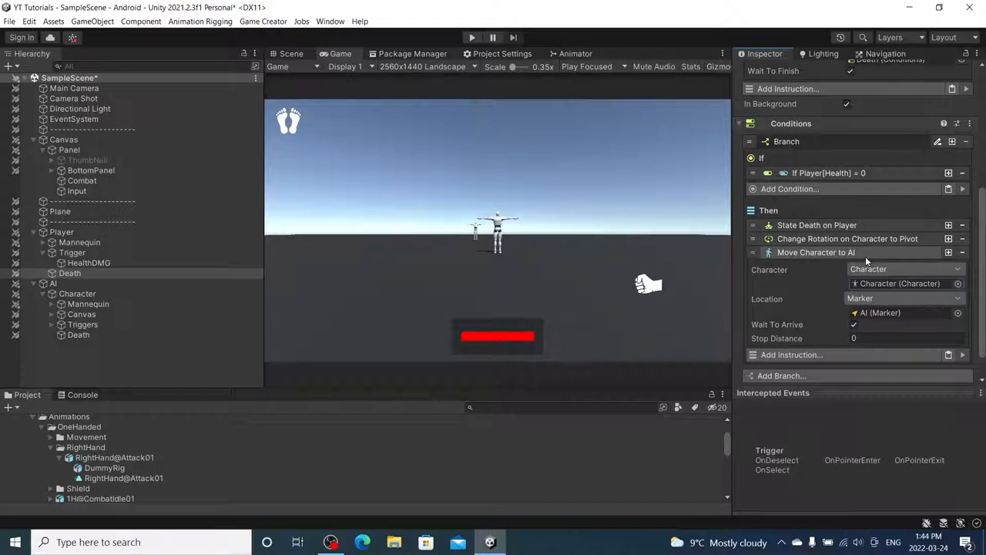
pyautogui.click(791, 355)
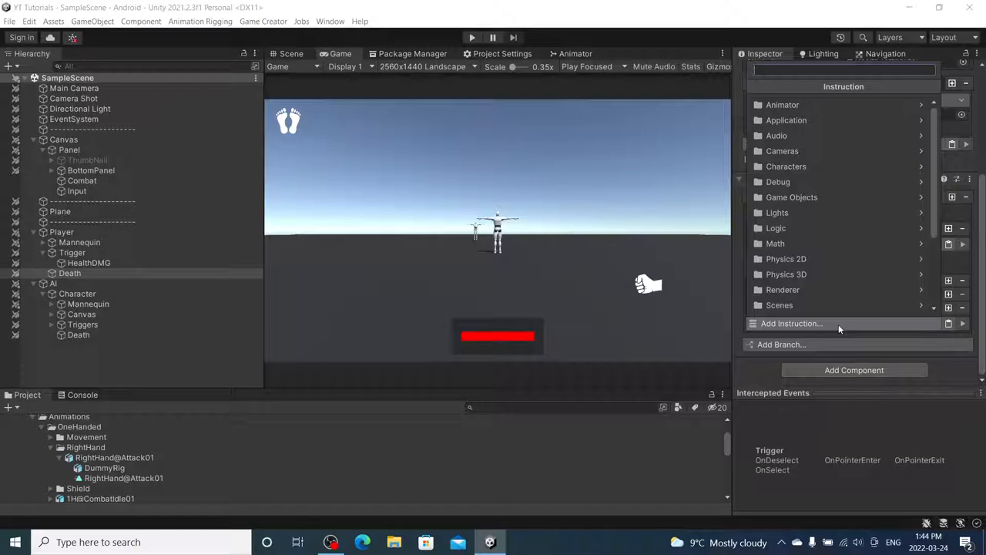
pyautogui.write('player')
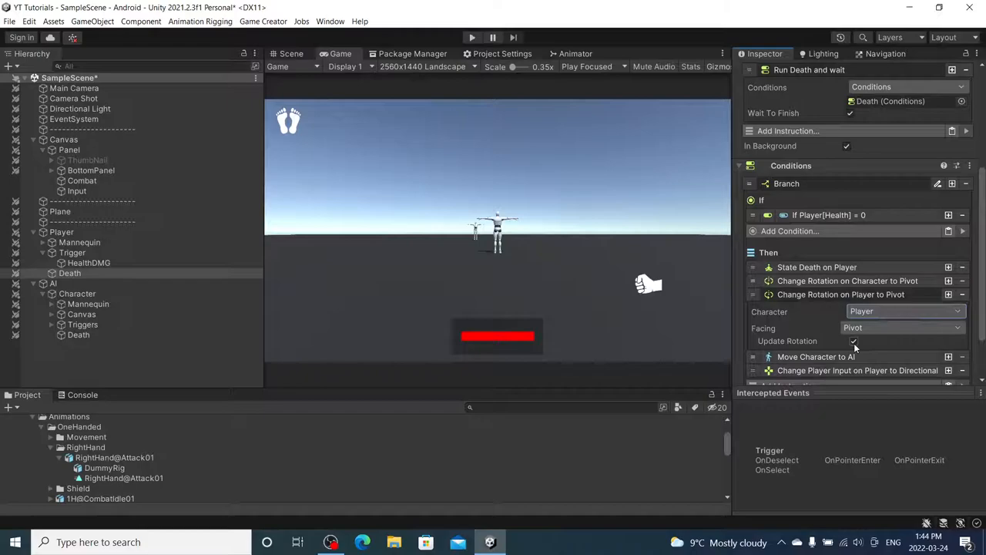
pyautogui.click(78, 335)
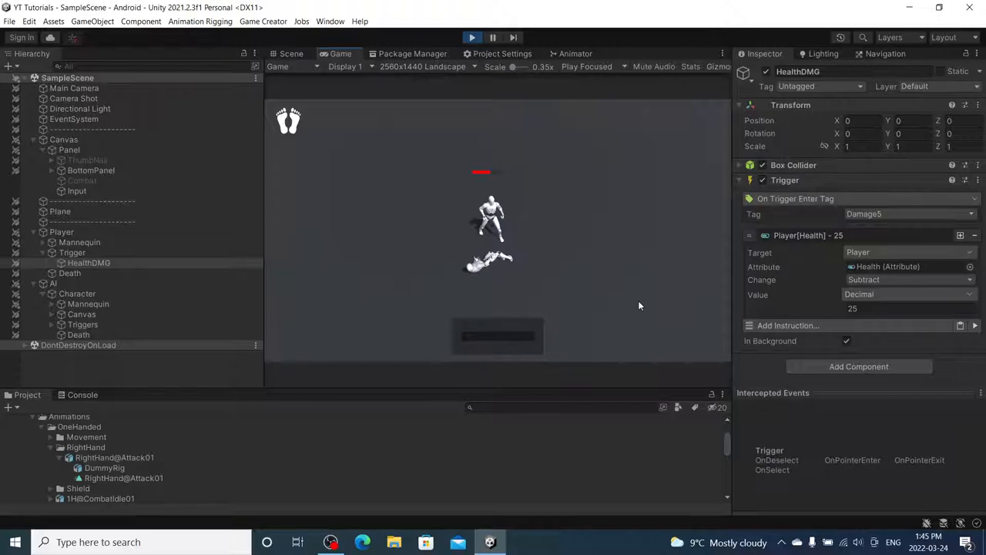
# - Play until the AI kills the player, stop, and expand AI > Triggers
pyautogui.click(83, 324)
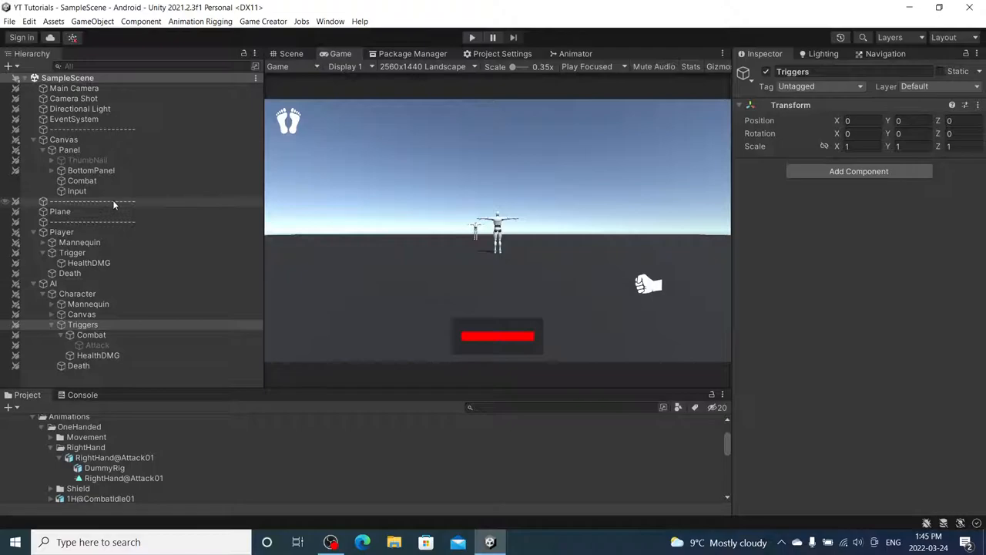
# - Add Set Active instructions turning Combat and Attack False in the player's death branch
pyautogui.click(70, 273)
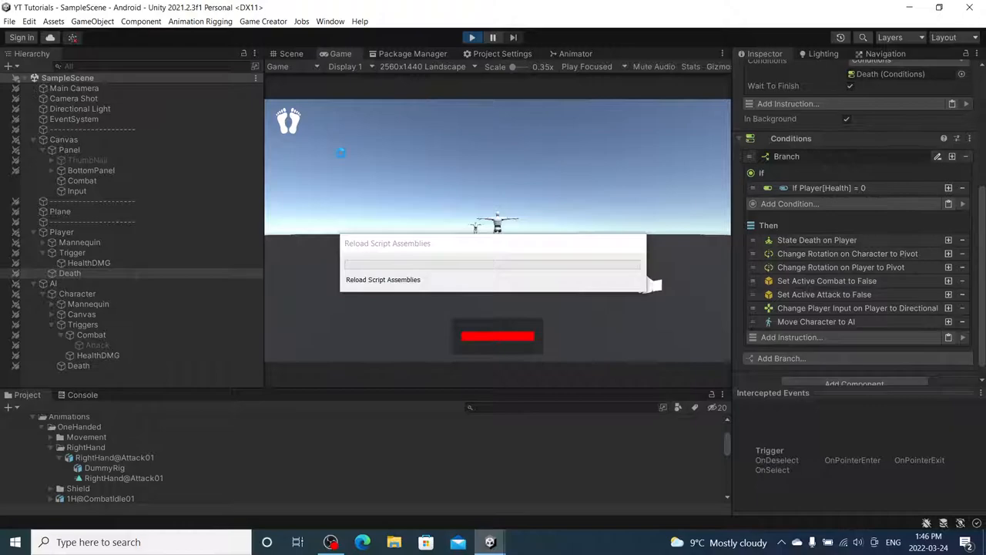
pyautogui.click(89, 263)
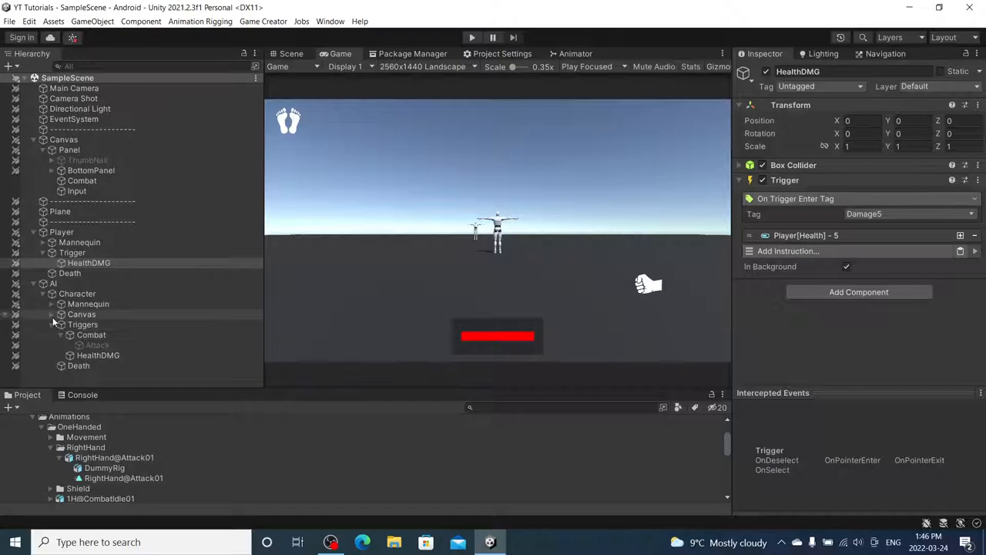
# - Expand AI > Canvas, select Panel, and play-test by attacking the AI
pyautogui.click(81, 314)
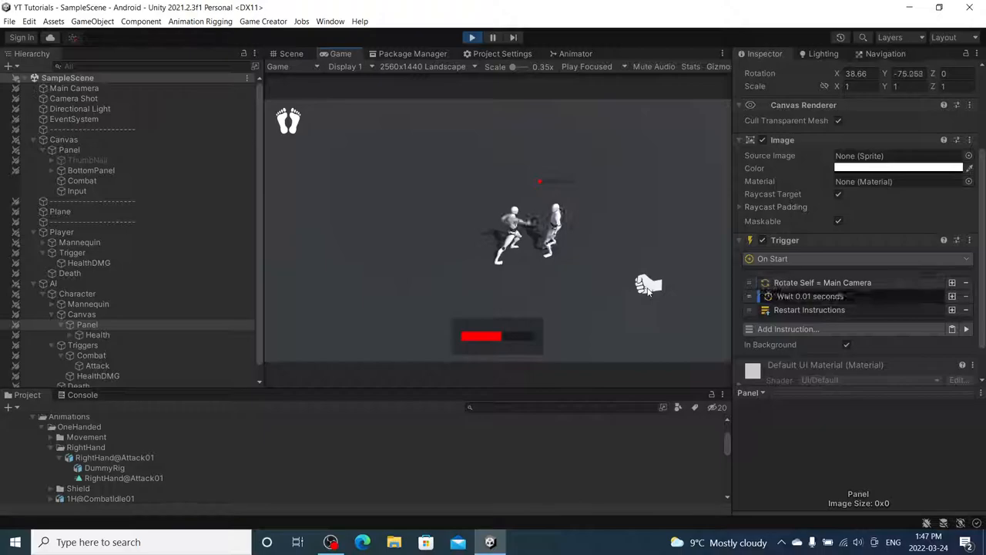
pyautogui.click(471, 37)
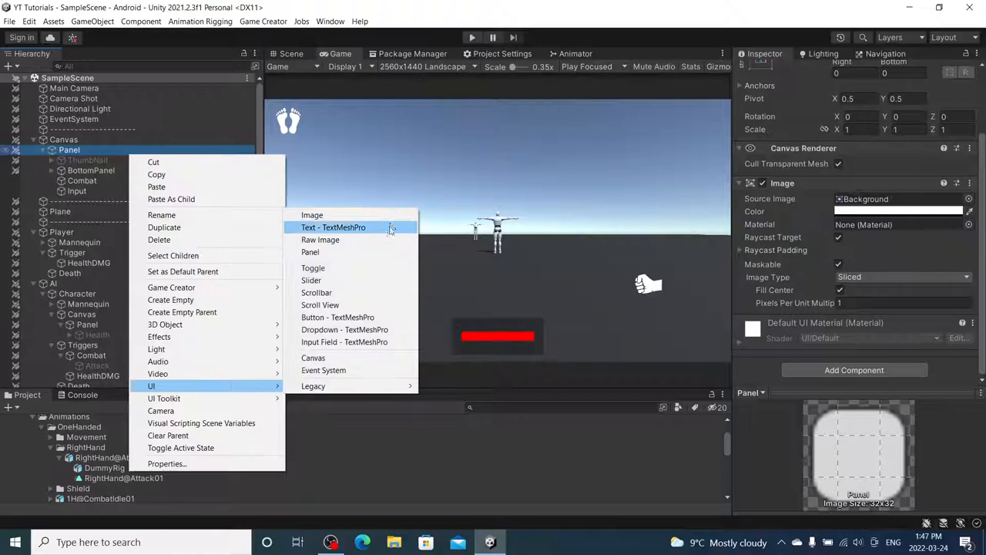
# - Add a UI Image under Canvas > Panel and enter size values 500 and 200
pyautogui.click(312, 215)
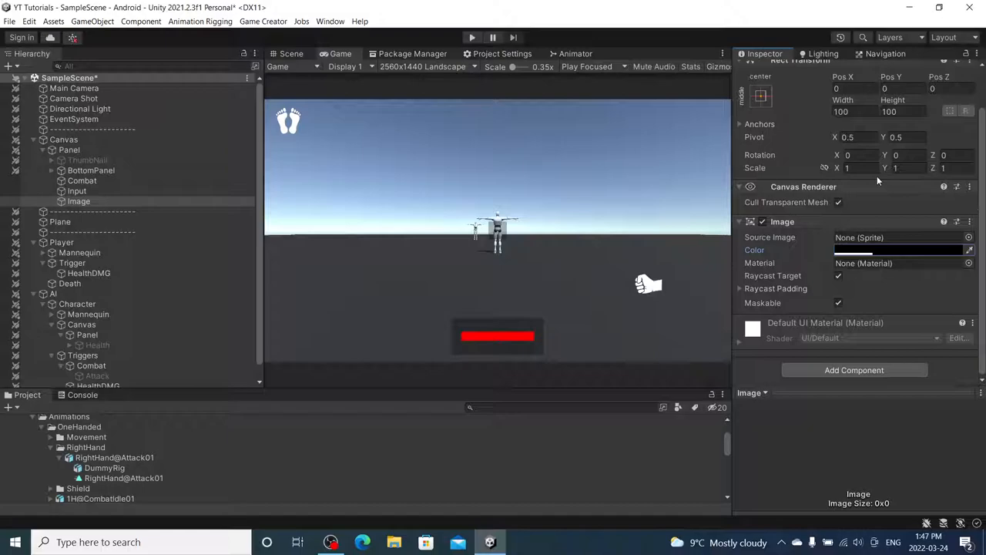
pyautogui.write('500')
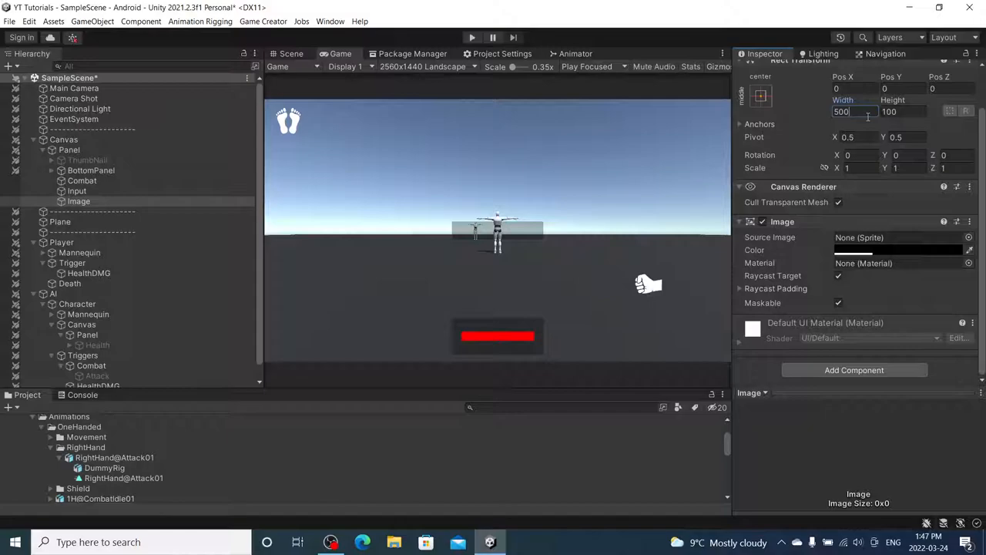
pyautogui.write('200')
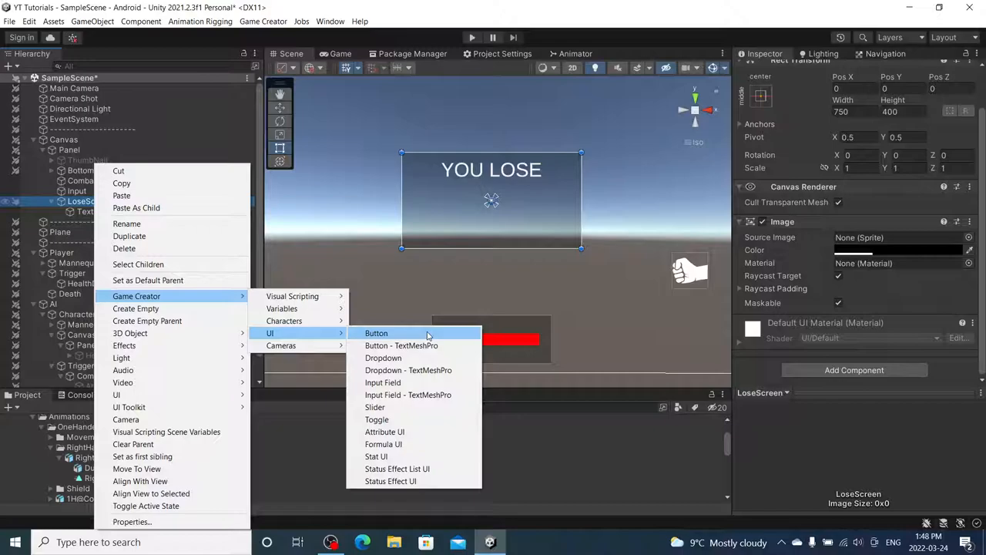
# - Add a Game Creator UI Button to LoseScreen and resize it below the YOU LOSE text
pyautogui.click(376, 333)
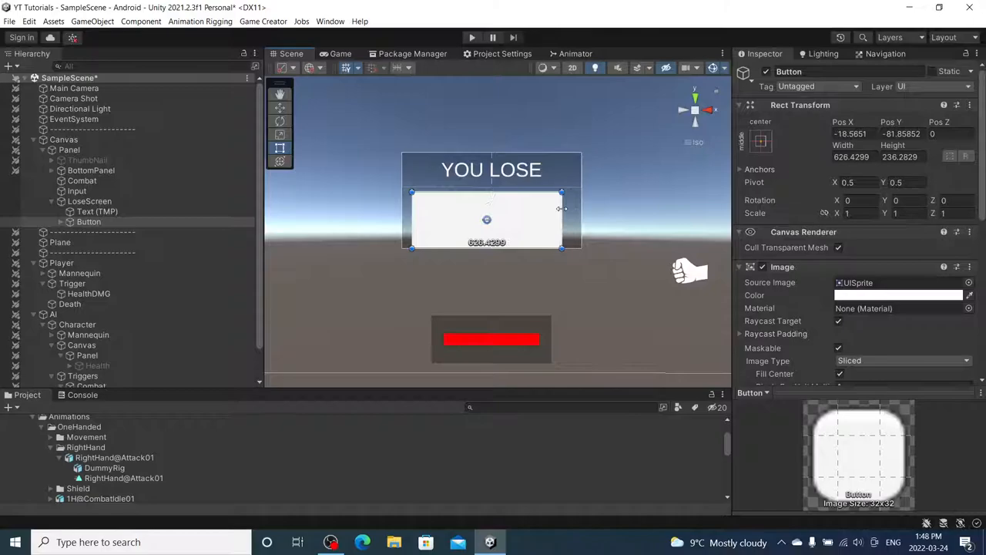
pyautogui.click(901, 295)
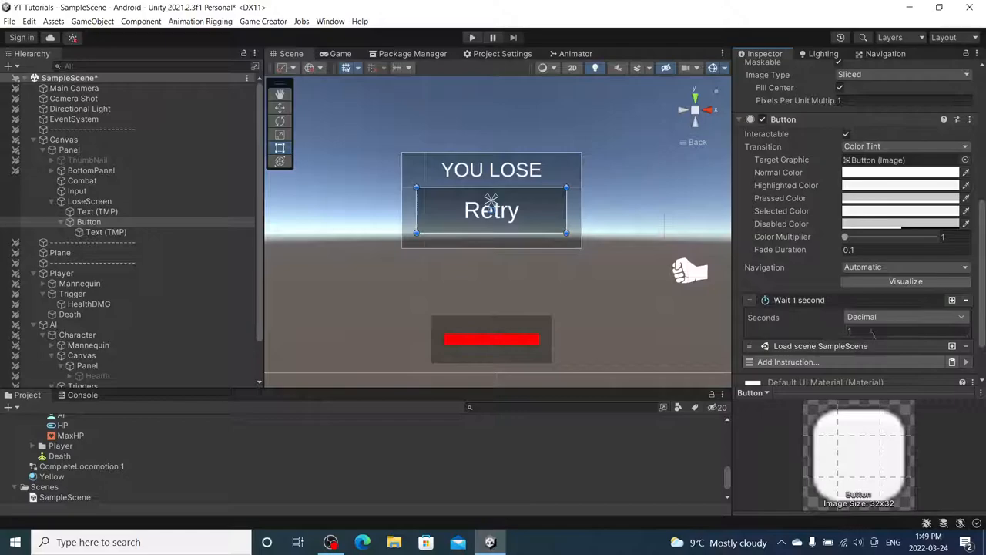
# - Change the Retry button's wait before loading SampleScene from 1 to 0.5 seconds
pyautogui.click(10, 22)
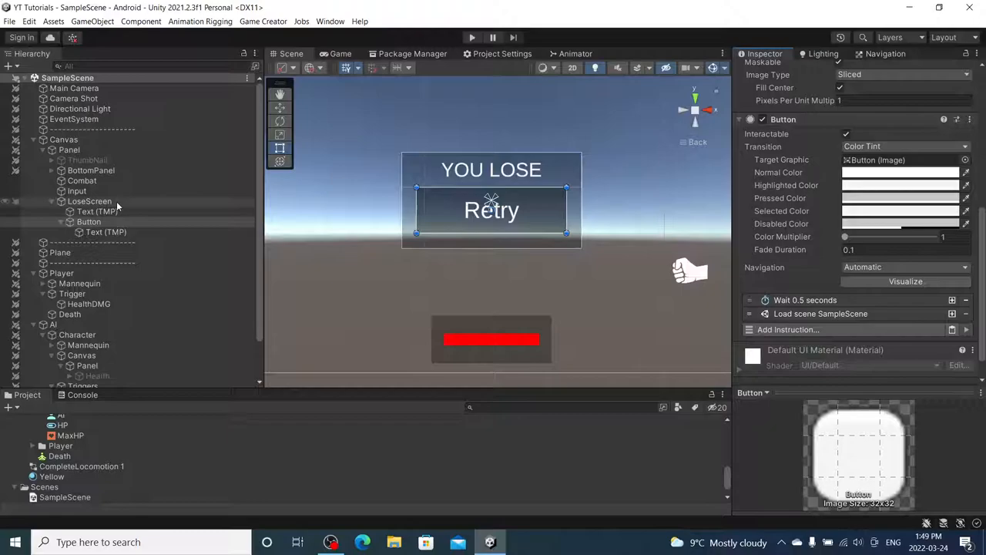
pyautogui.click(69, 268)
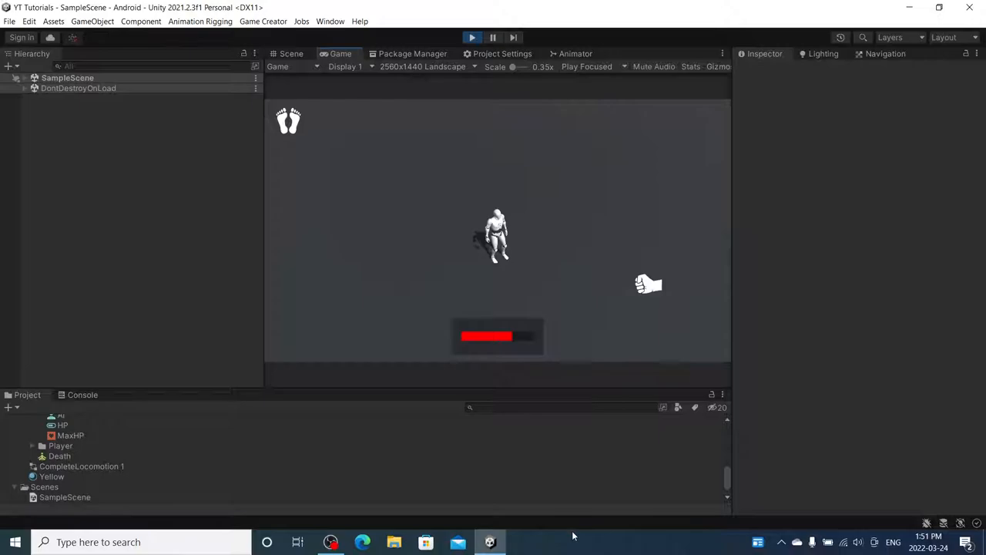
pyautogui.click(291, 53)
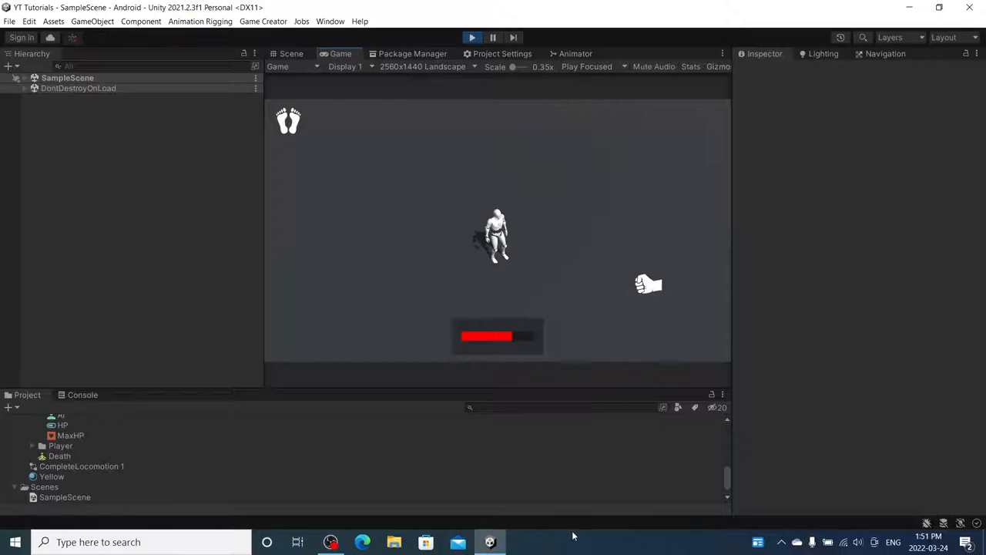